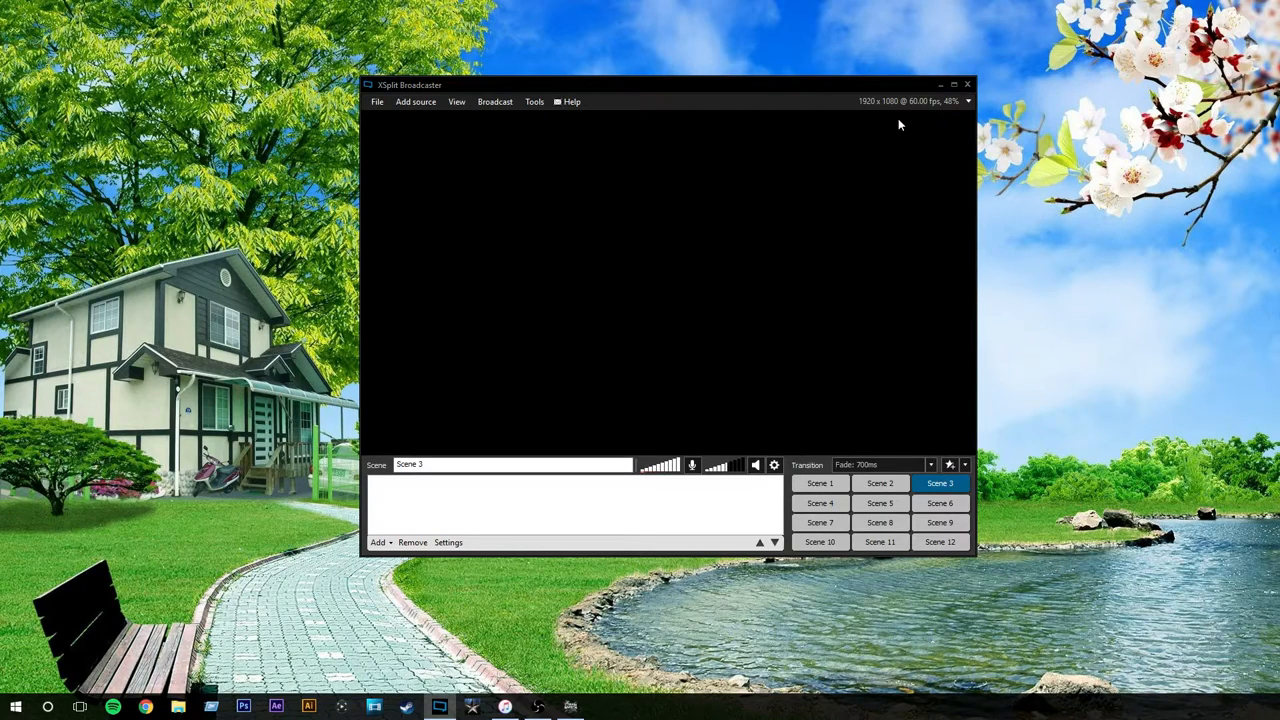
mouse_move(804, 136)
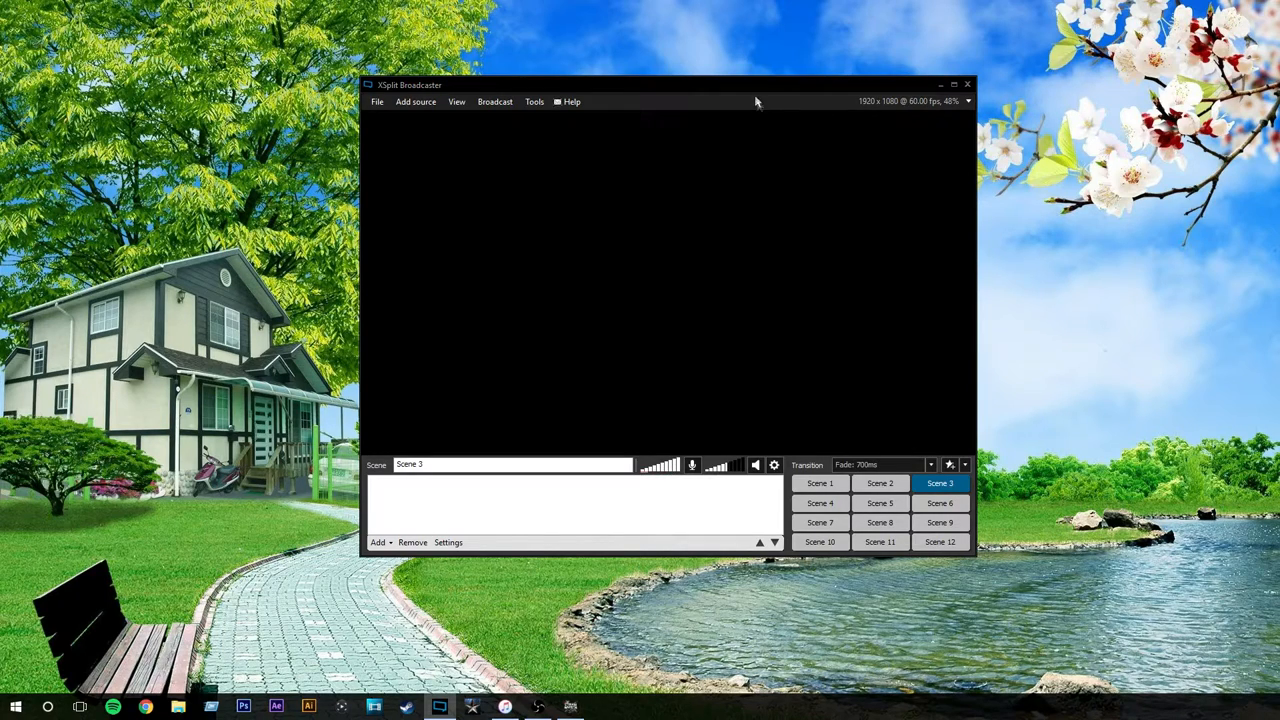
mouse_move(740, 94)
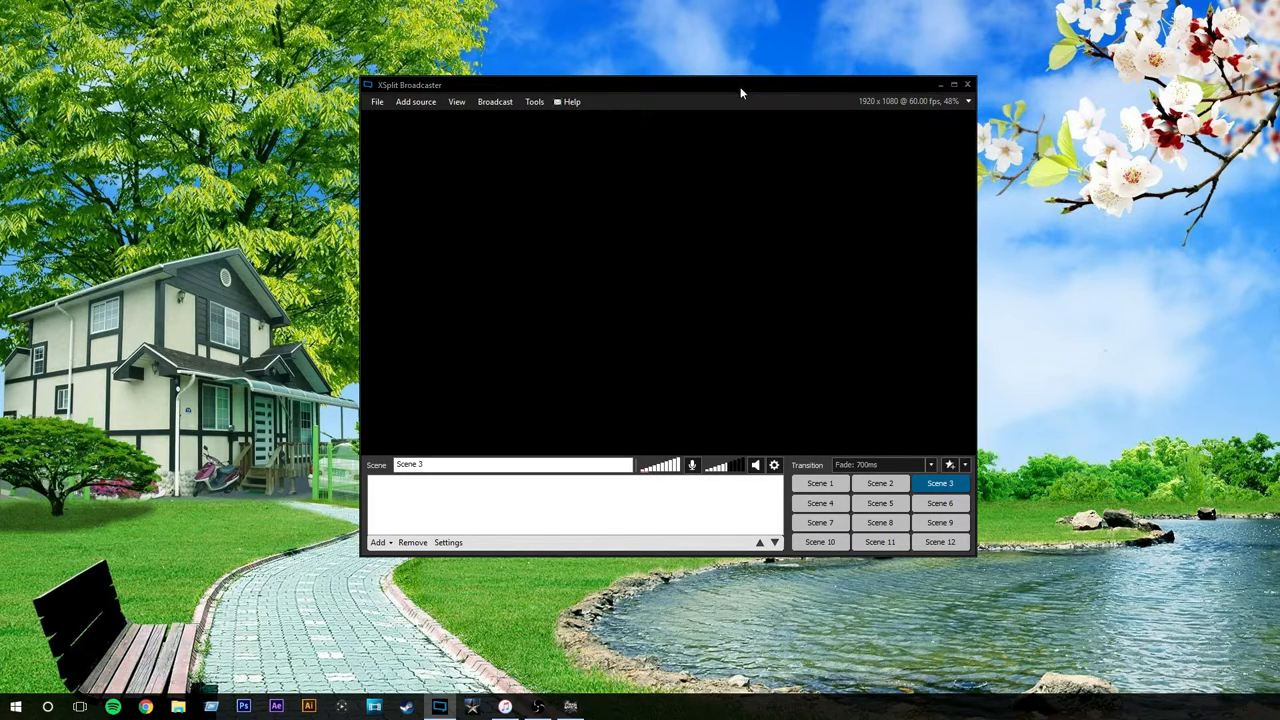
mouse_move(688, 104)
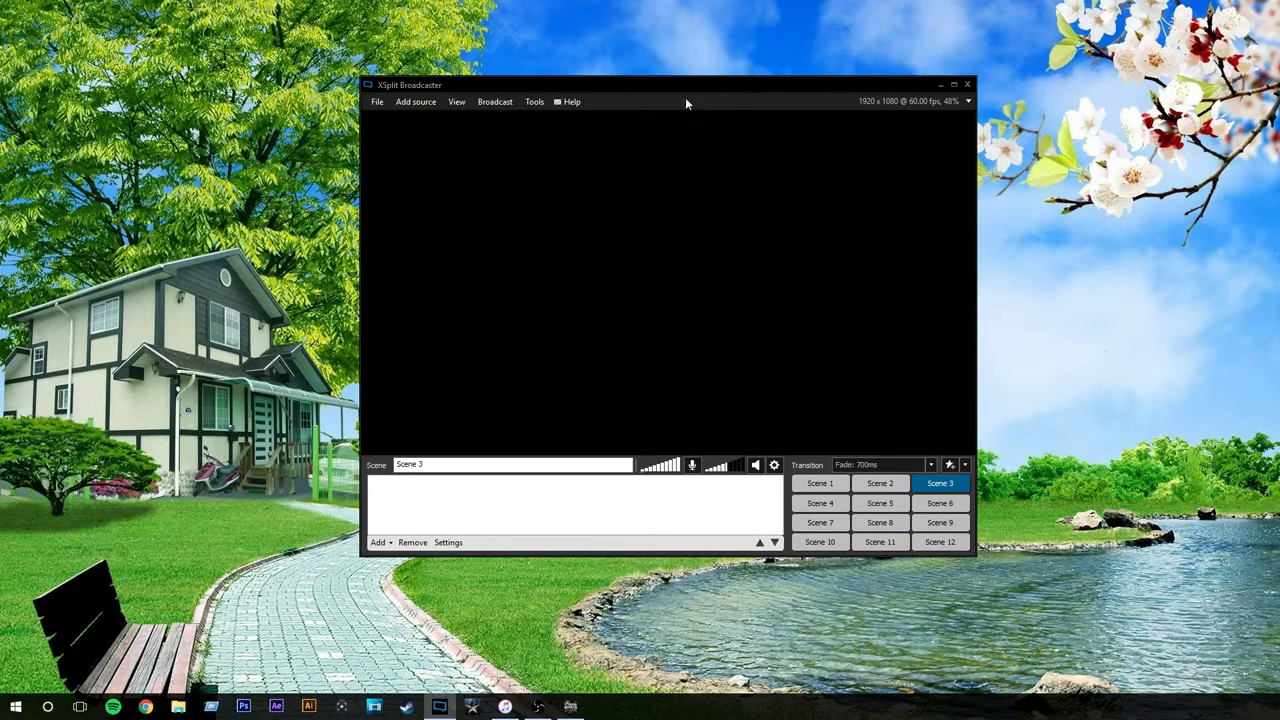
Step: Show the Broadcast outputs list with YouTube, Twitch and Local Recording
click(496, 100)
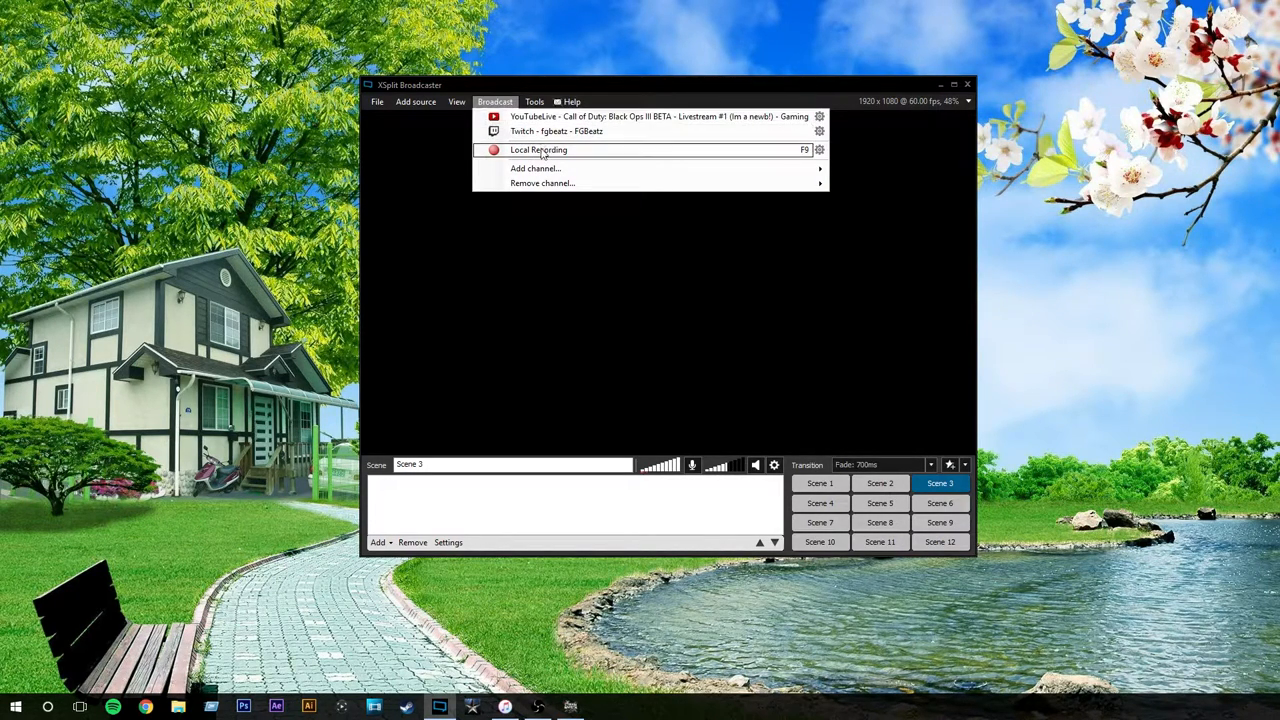
Step: In Local Recording settings, set the codec to NVENC H.264 at Ultra High quality
click(820, 148)
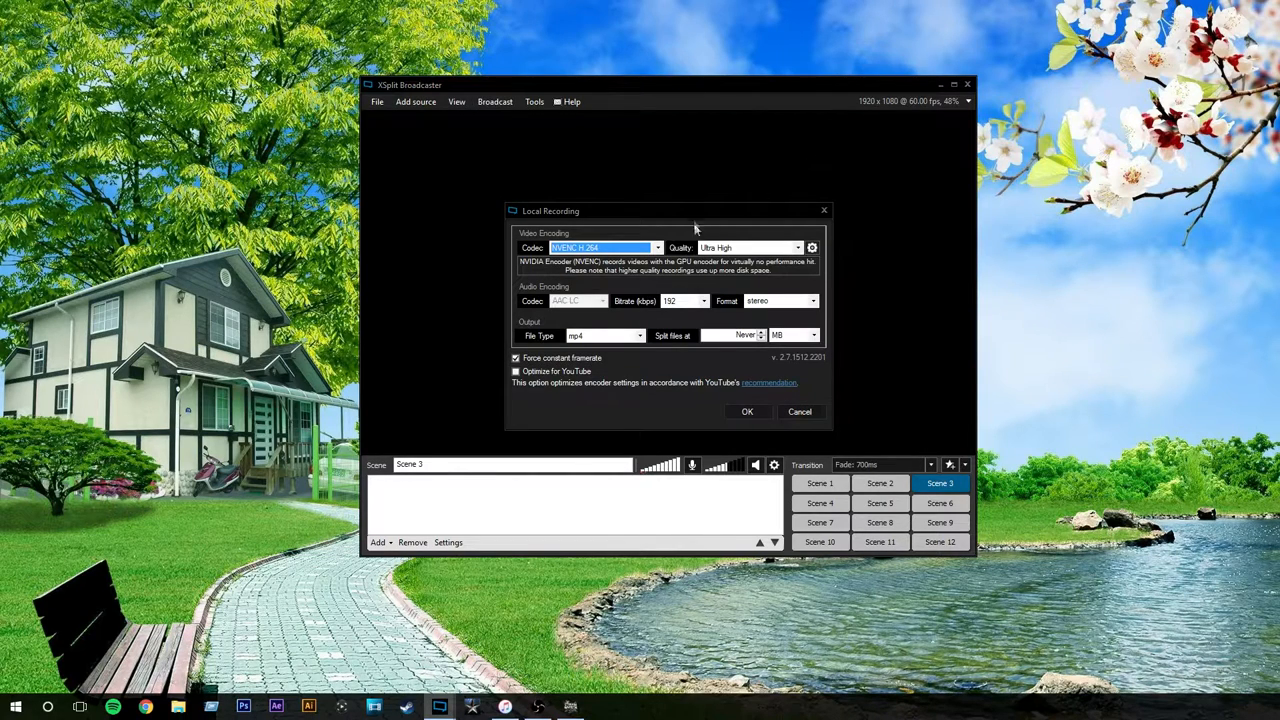
click(656, 248)
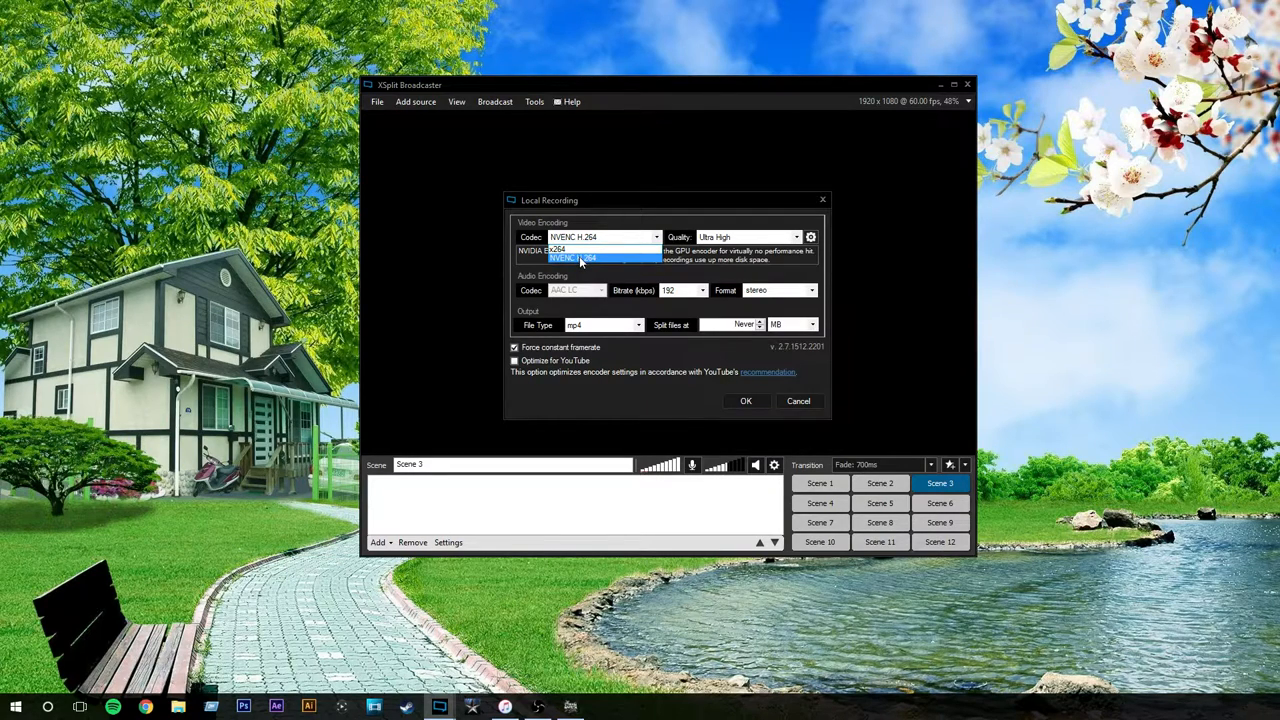
click(576, 260)
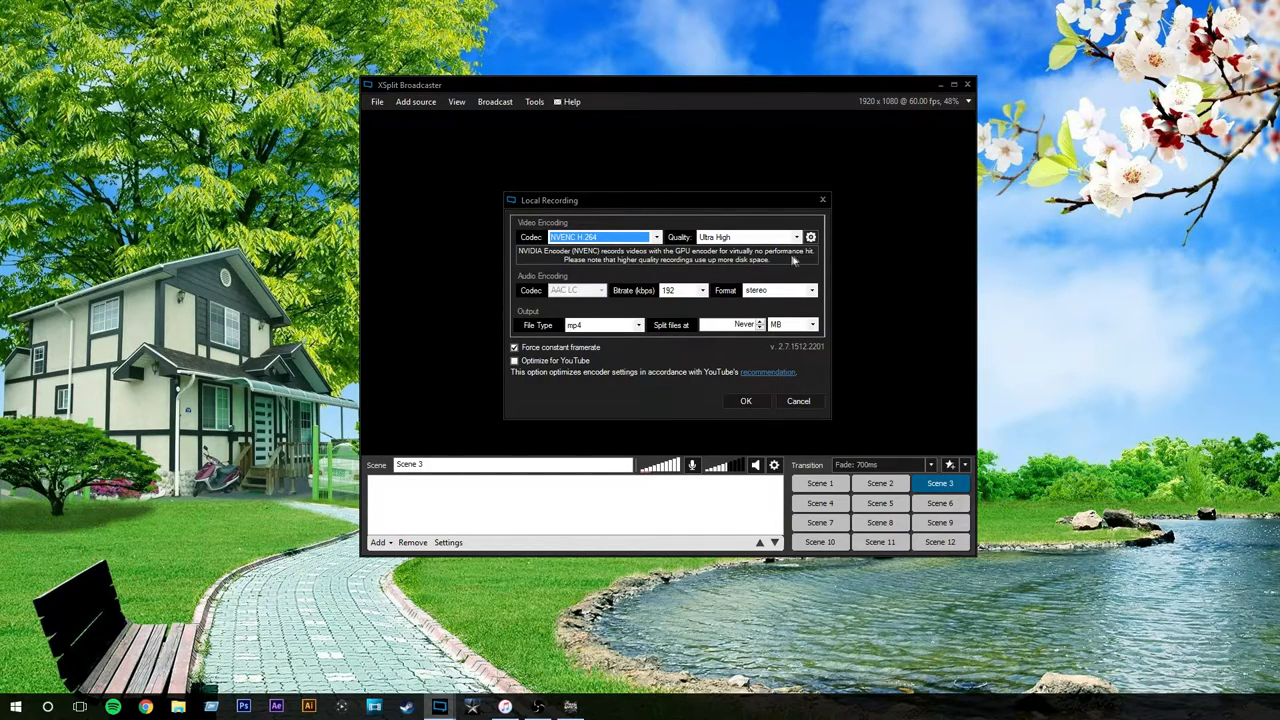
mouse_move(692, 264)
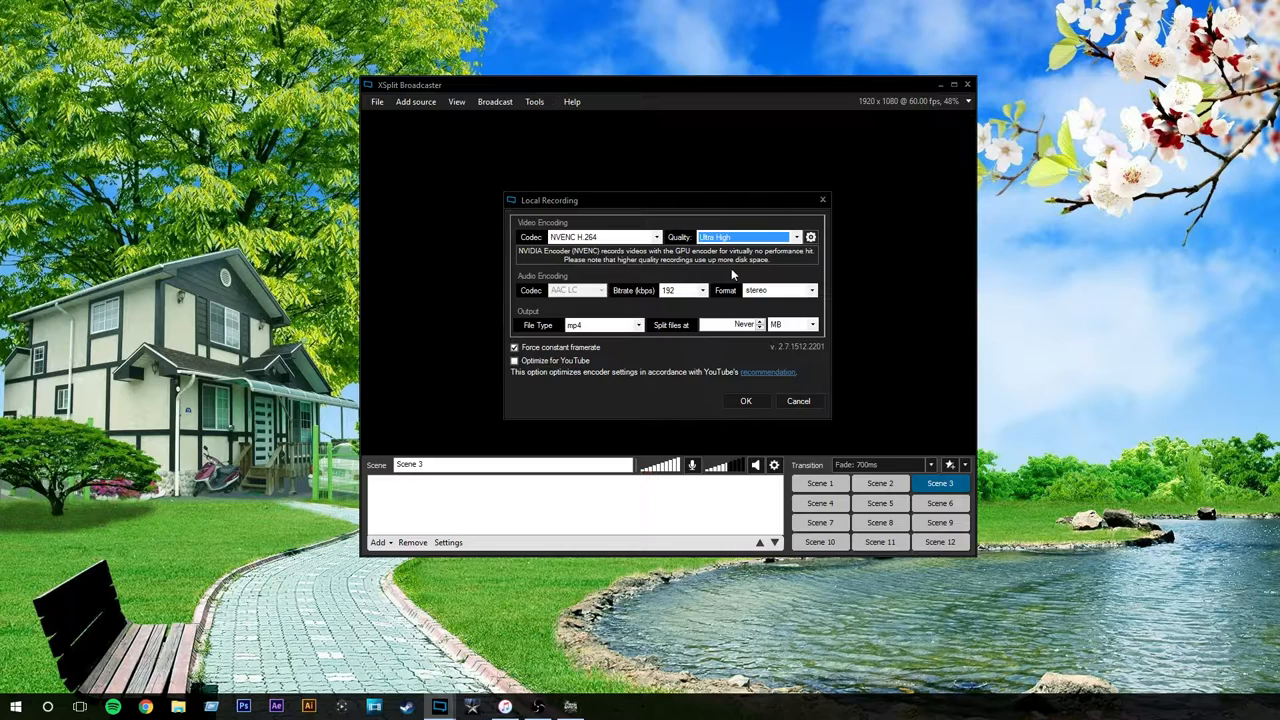
Step: Set the recording file type to mp4 and apply the local recording settings
click(702, 290)
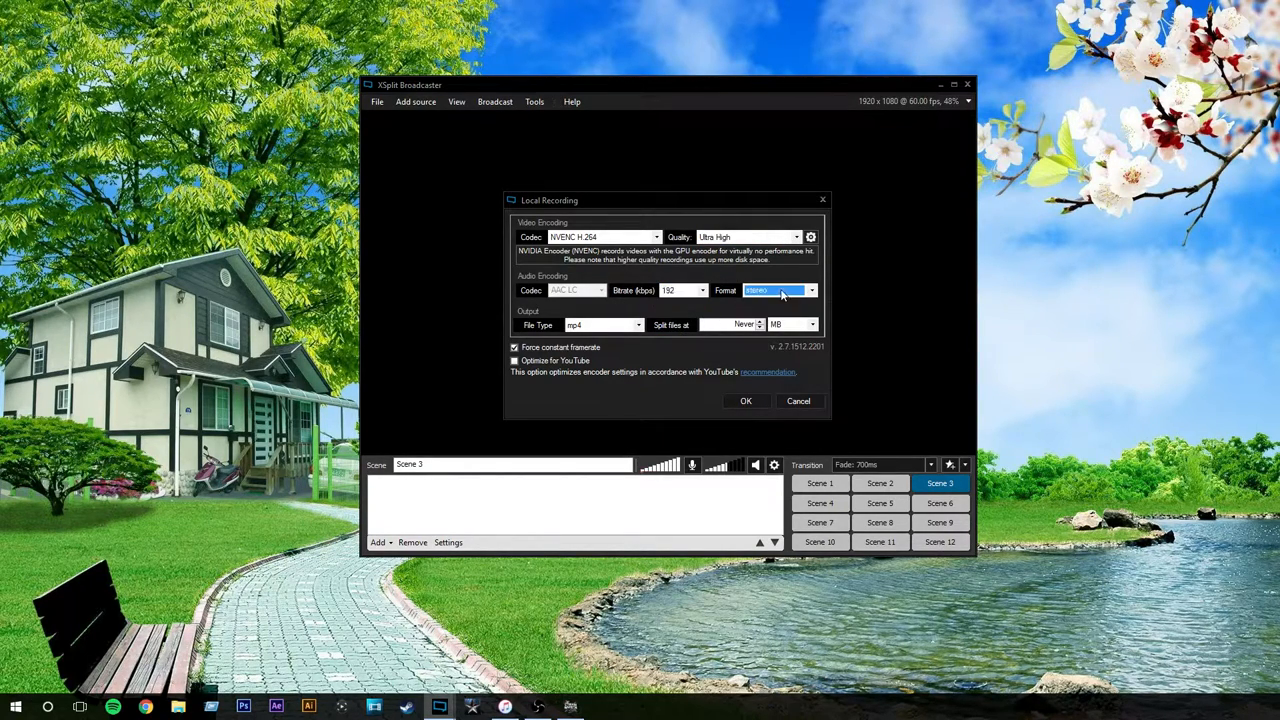
click(638, 324)
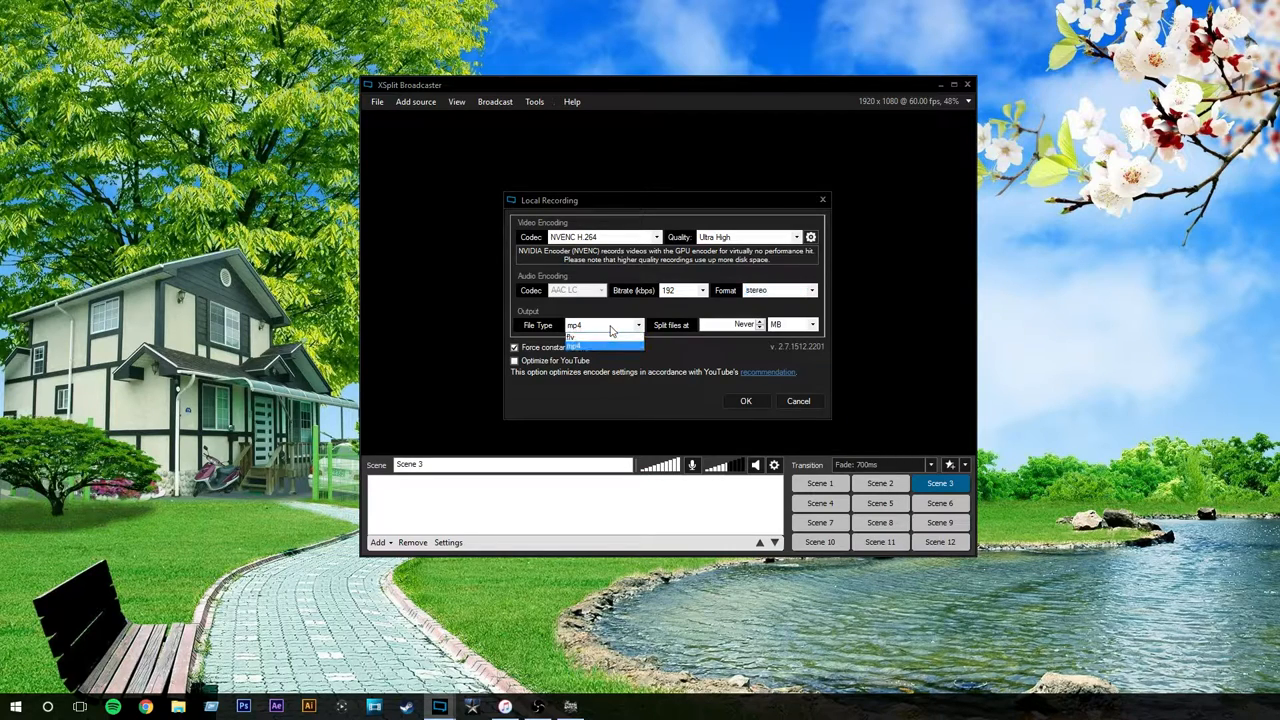
click(572, 324)
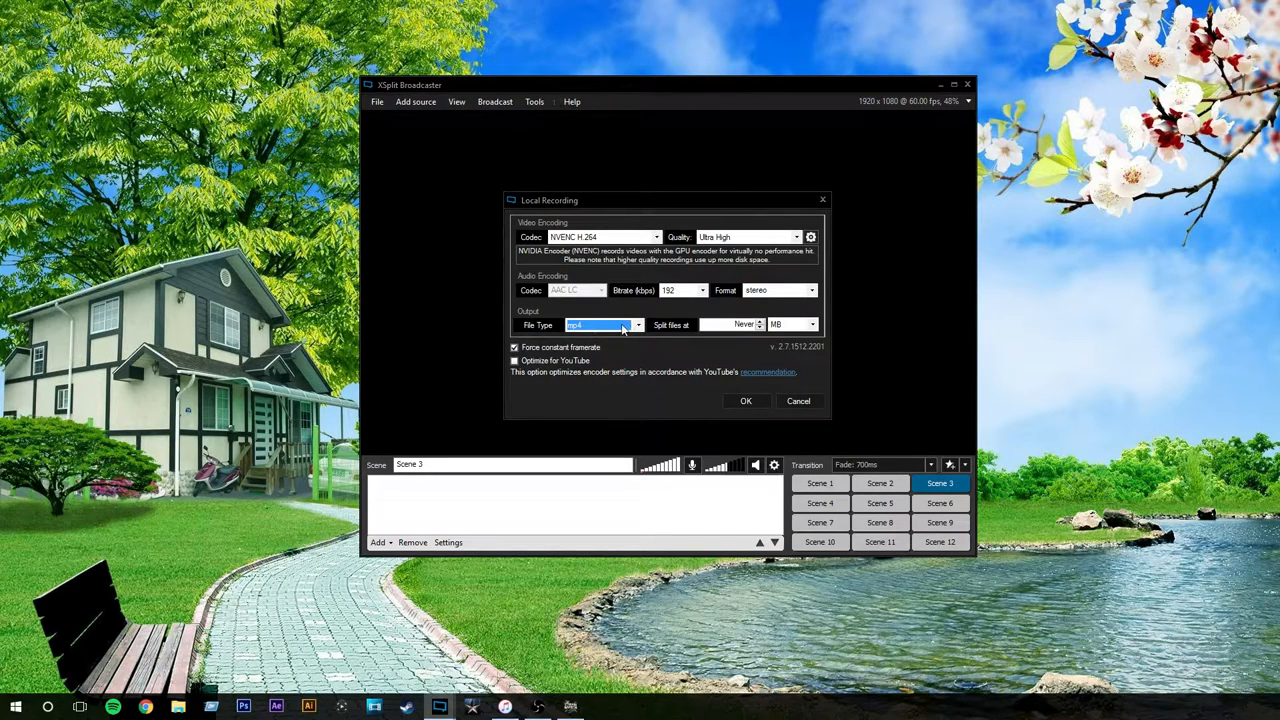
mouse_move(656, 332)
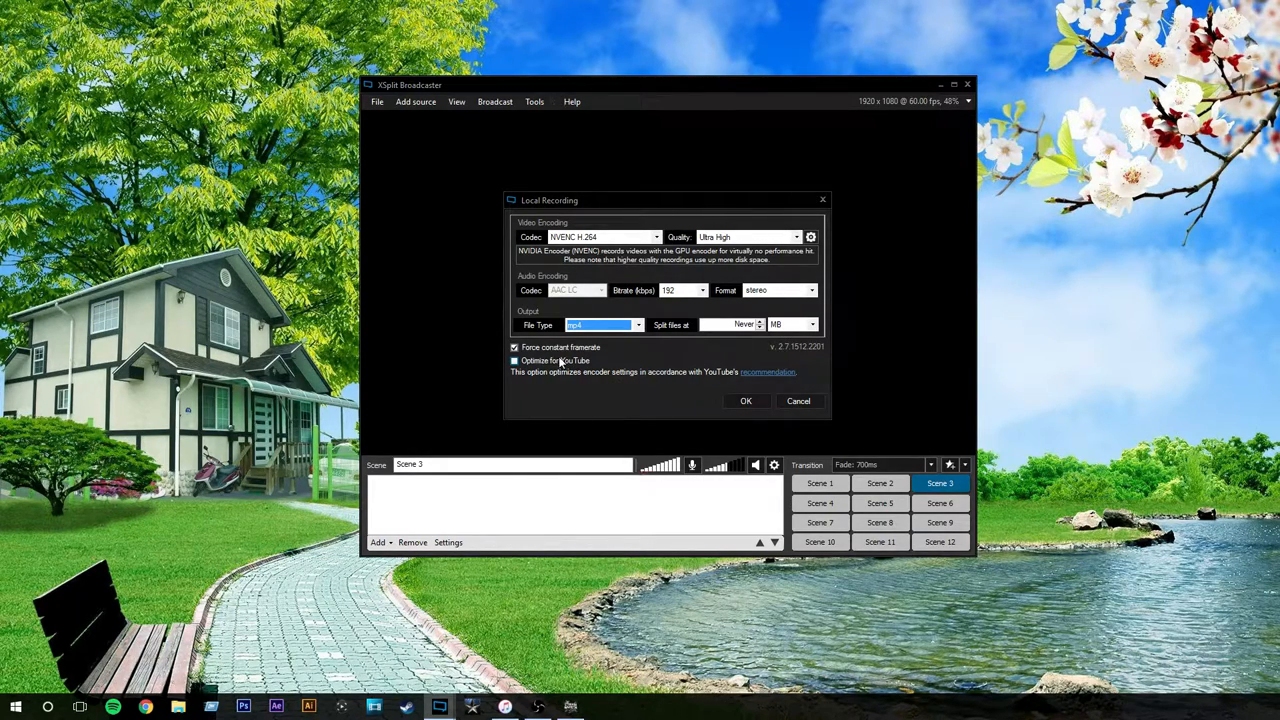
mouse_move(564, 370)
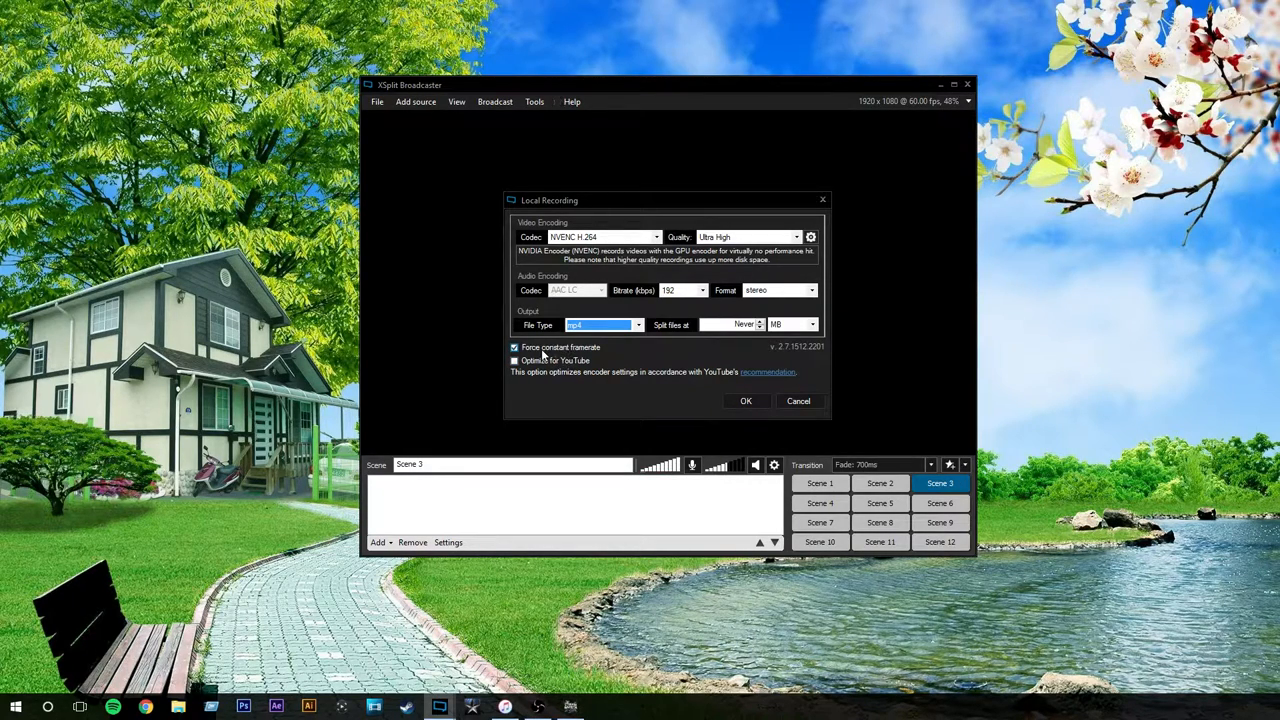
mouse_move(738, 384)
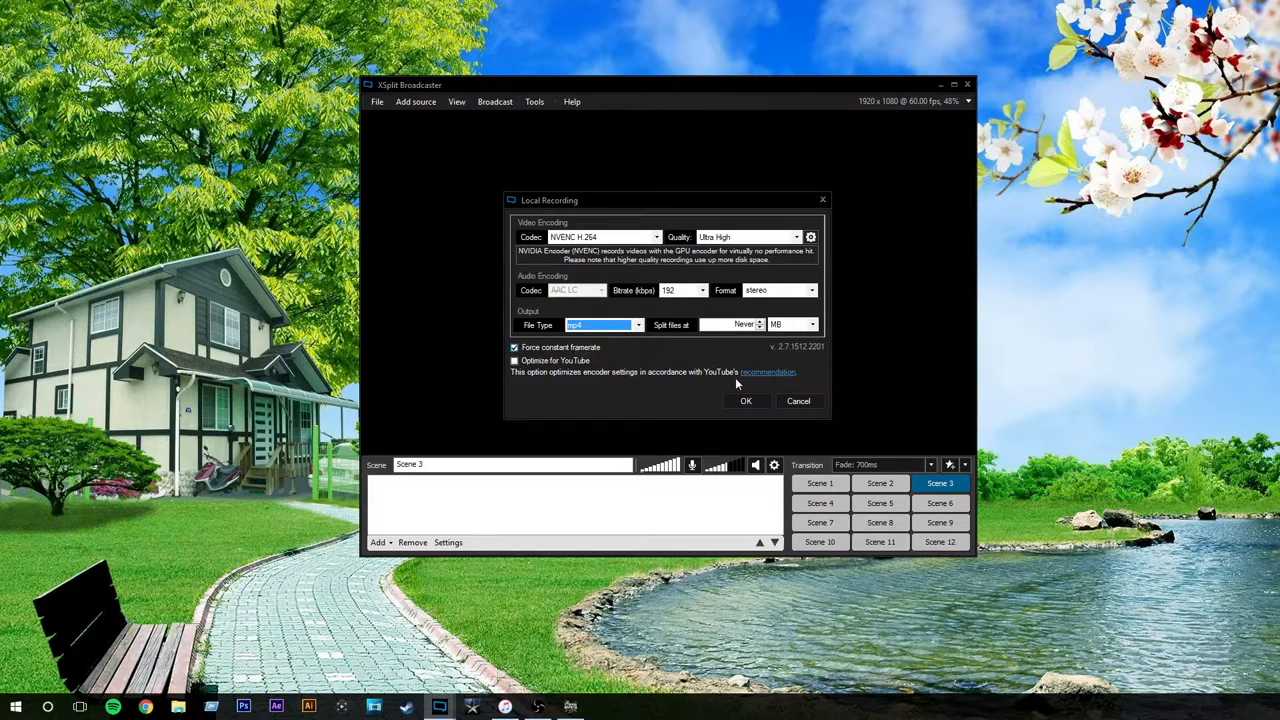
mouse_move(746, 400)
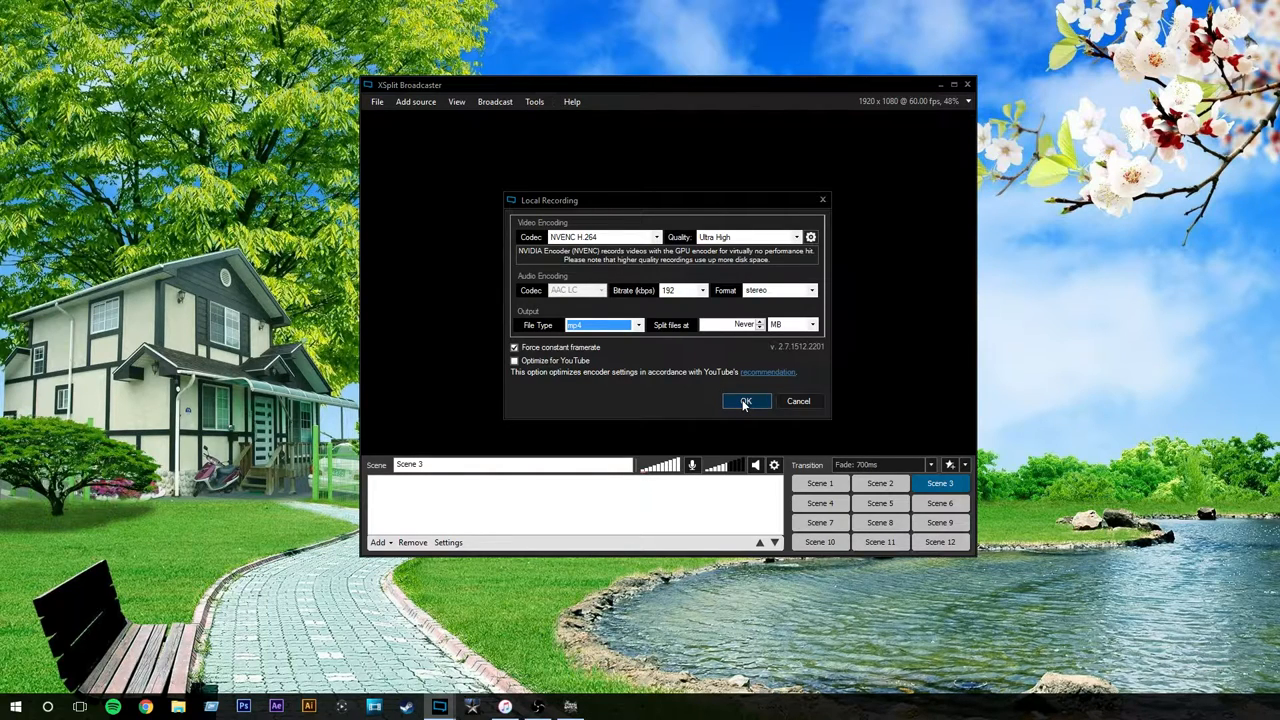
click(746, 400)
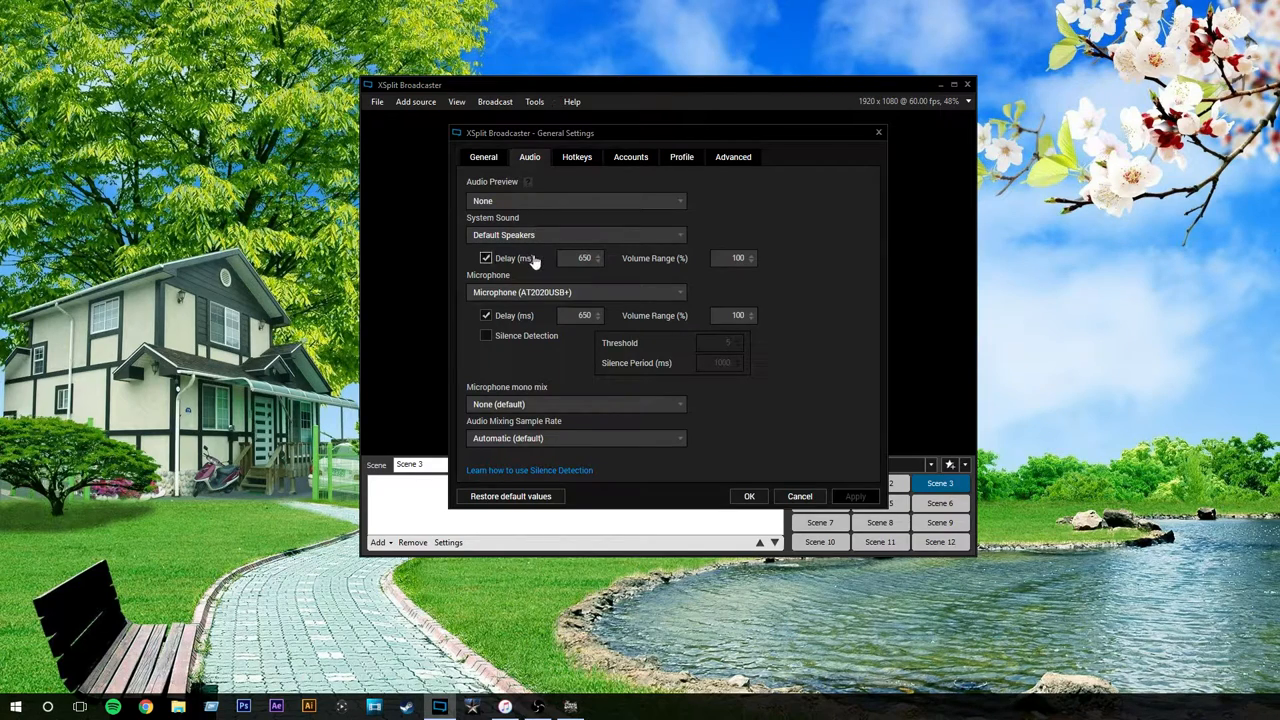
Step: Bring up the Audio page of General Settings with system sound and AT2020USB+ microphone
click(486, 258)
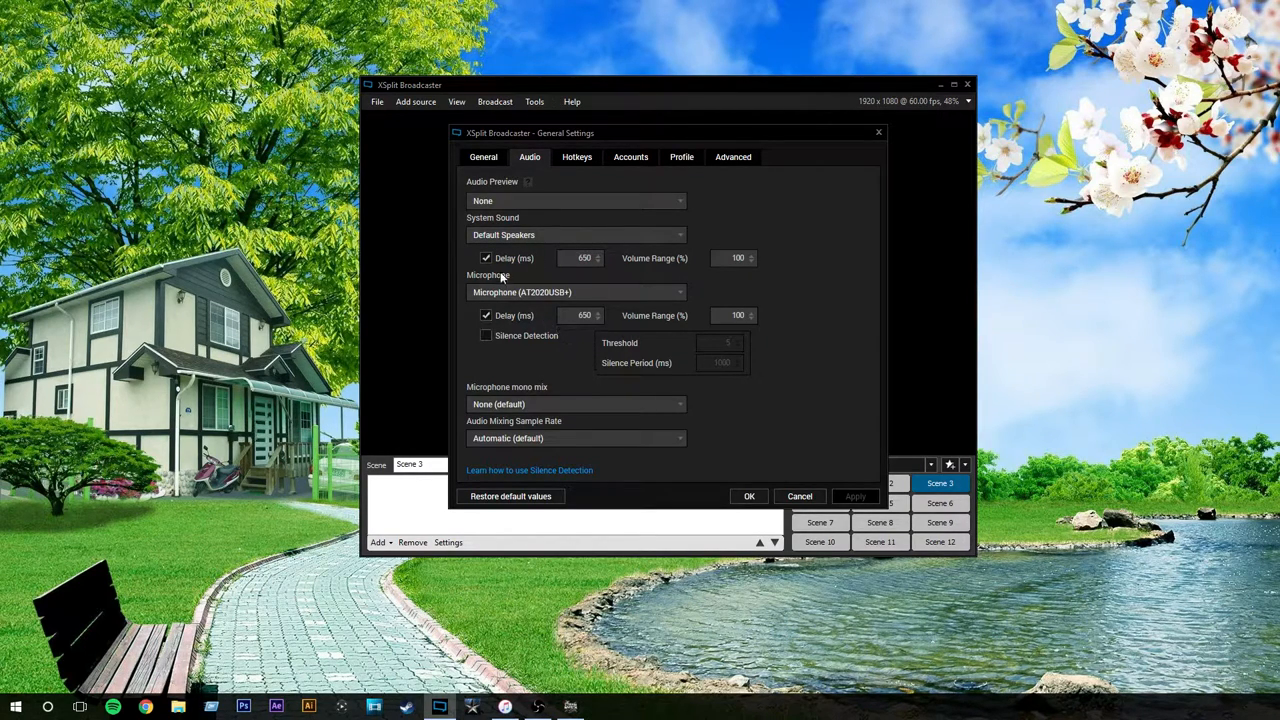
click(576, 292)
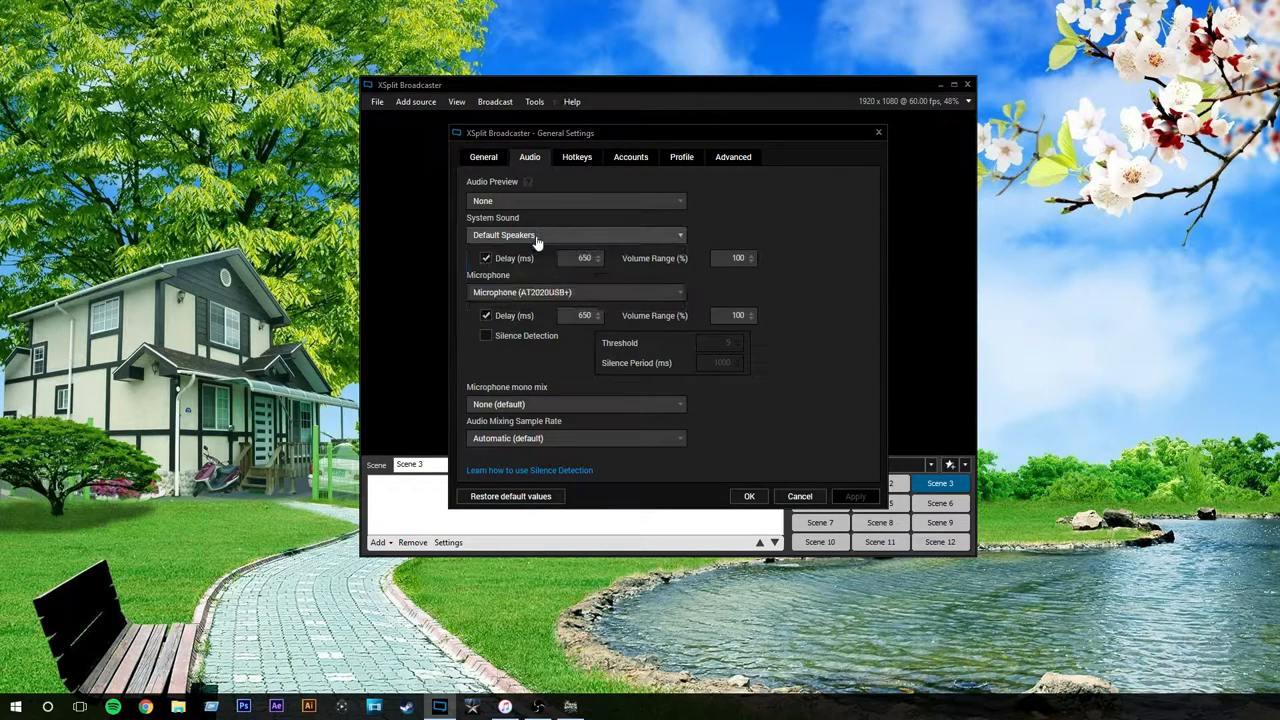
click(576, 200)
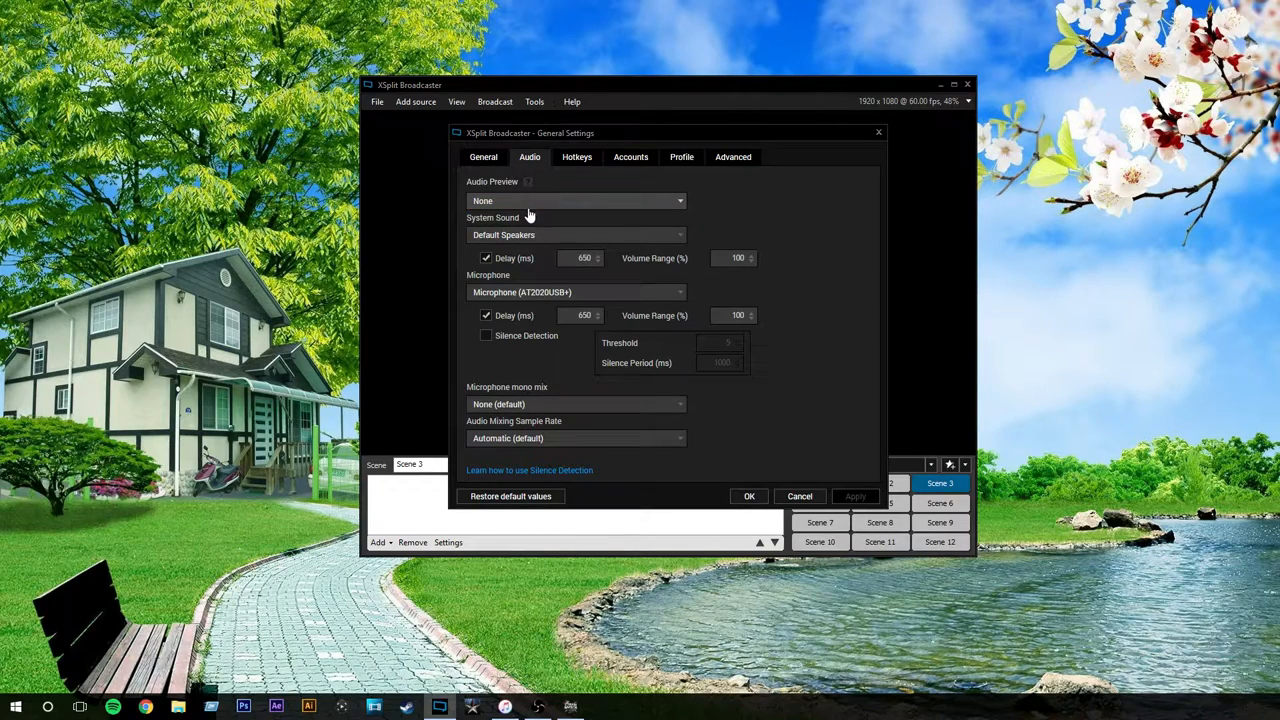
mouse_move(810, 212)
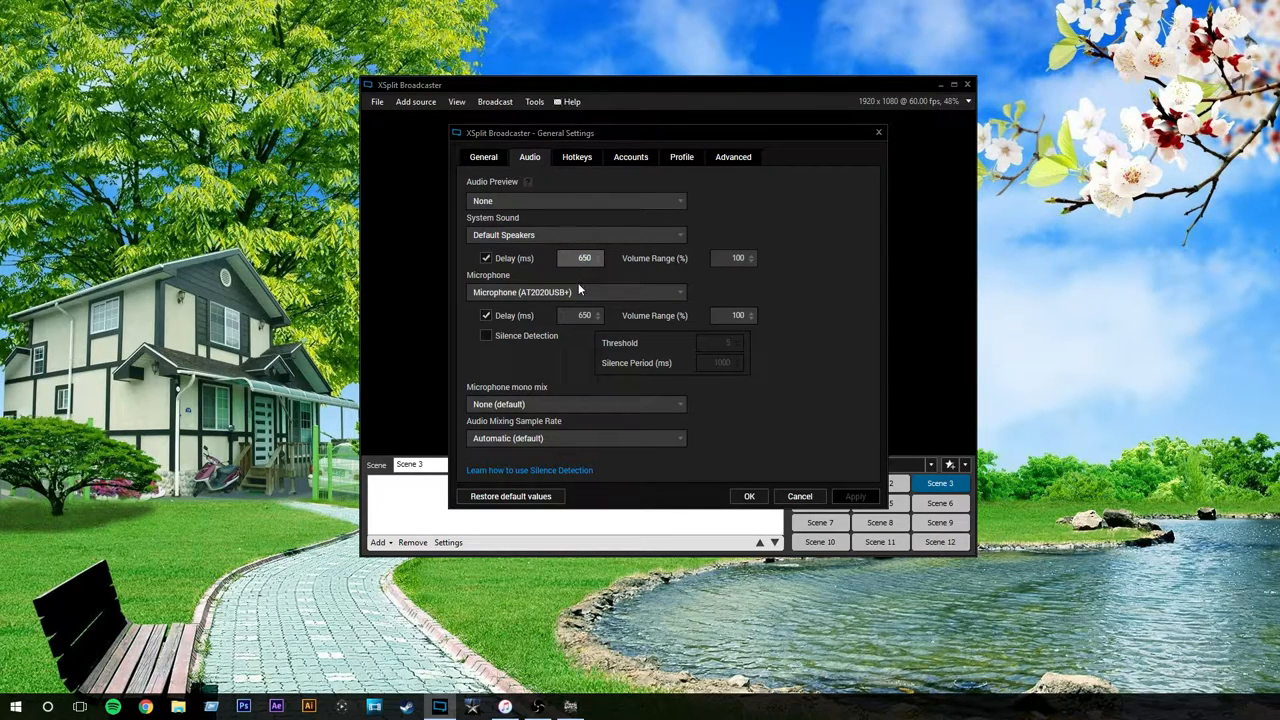
Step: Set the microphone delay to 650 ms and move to the General page
click(596, 318)
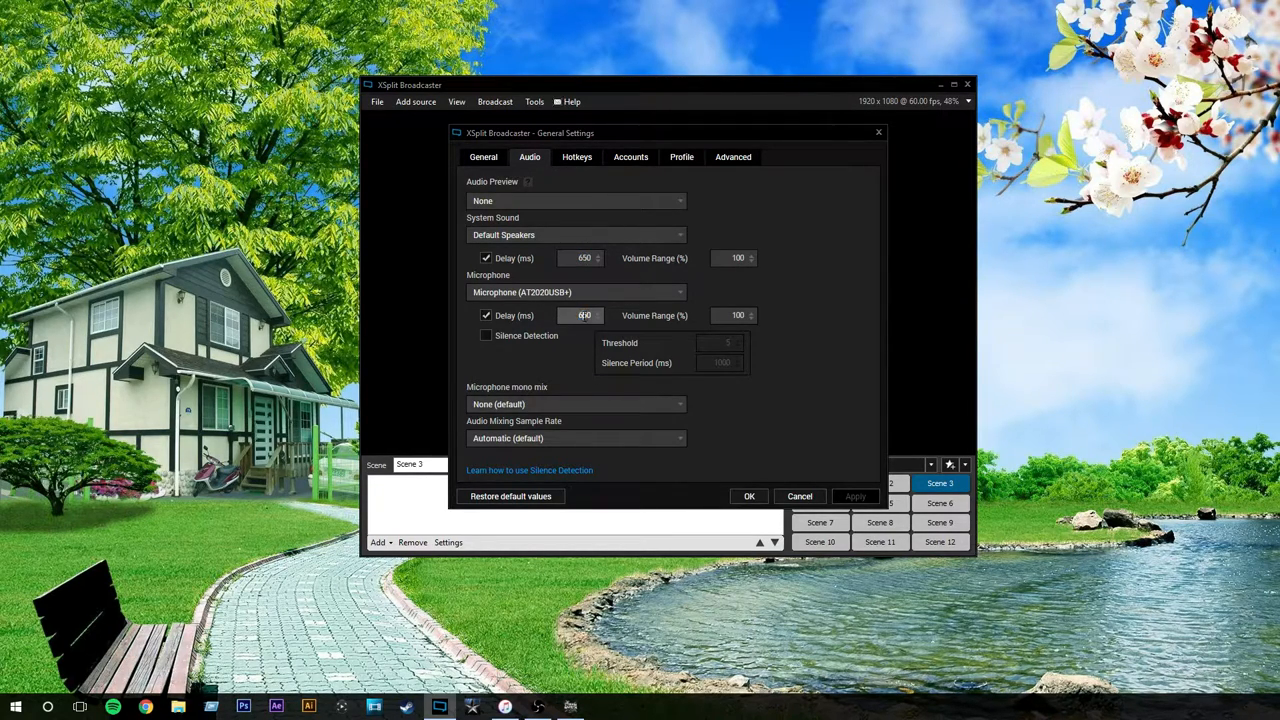
text(650)
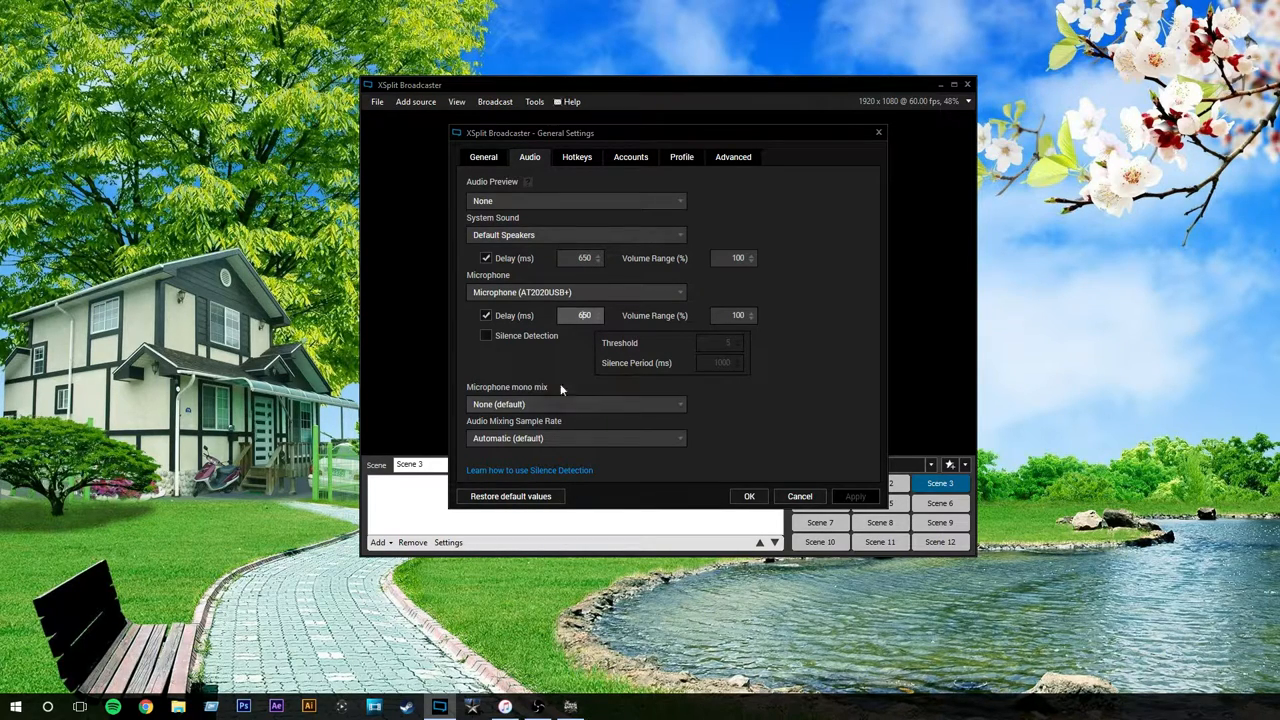
click(484, 156)
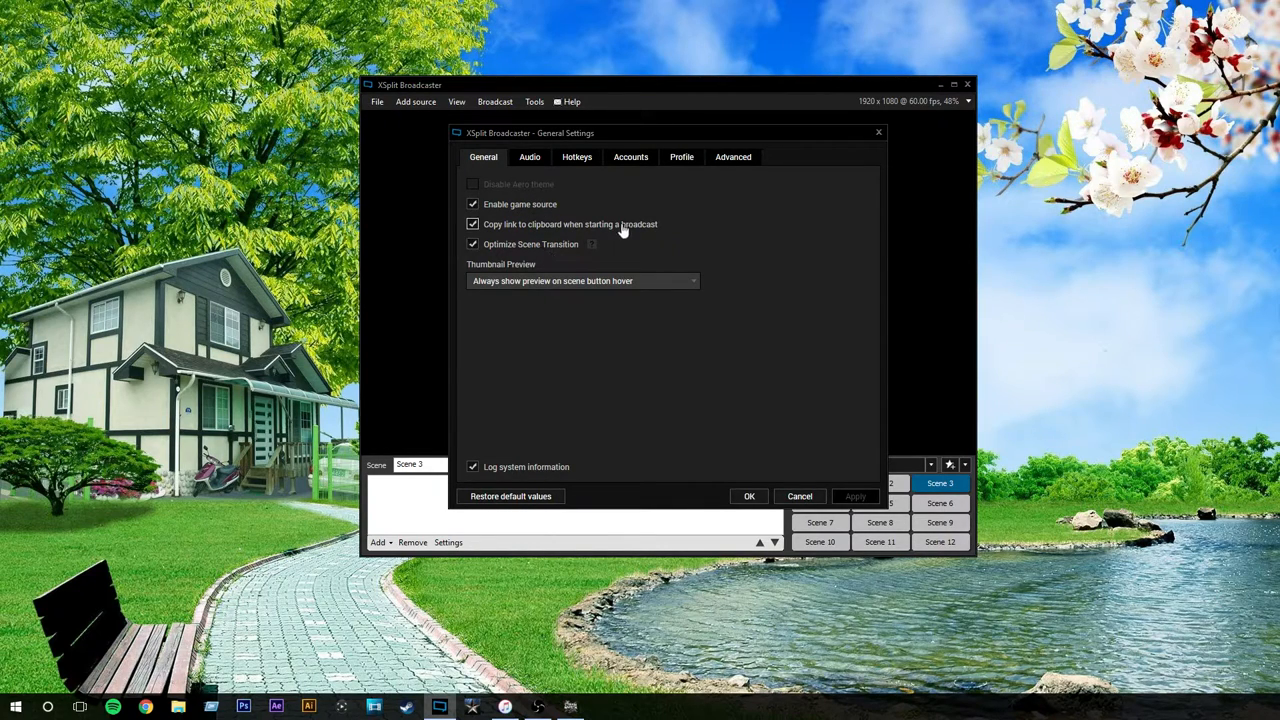
Step: Review the Hotkeys, Accounts and Advanced pages, then confirm and close the settings
click(576, 156)
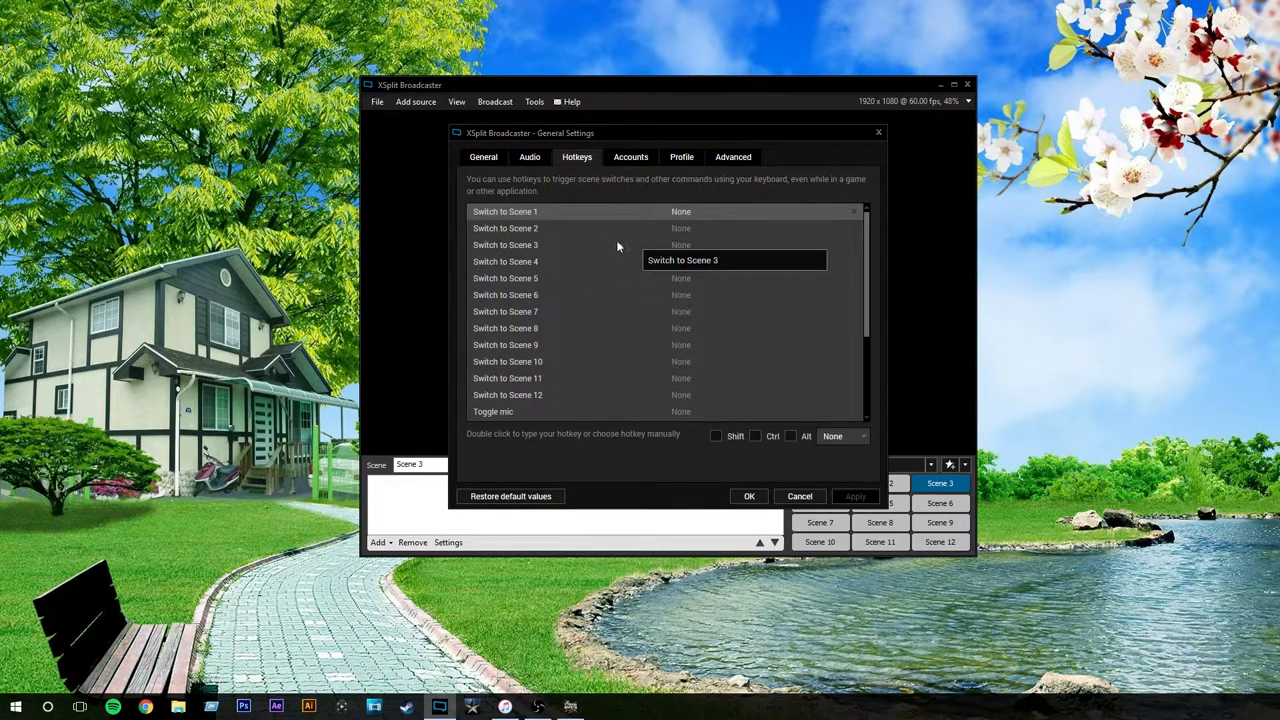
click(630, 156)
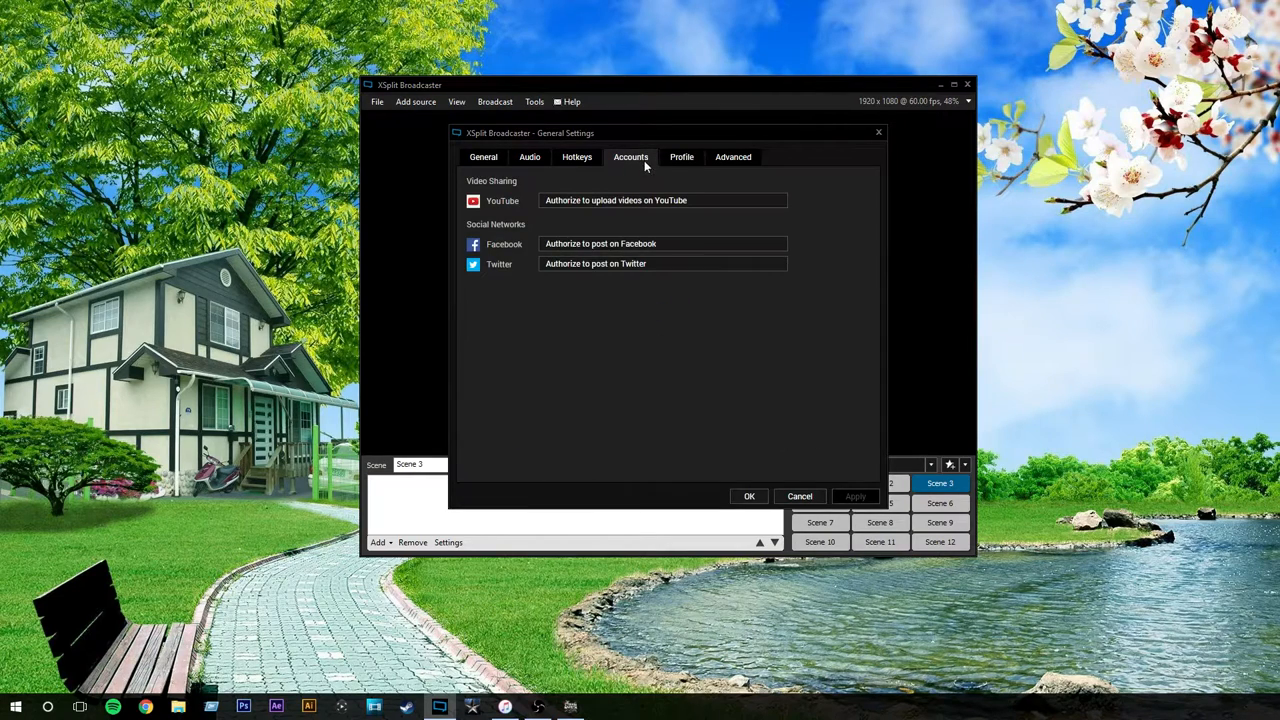
mouse_move(670, 184)
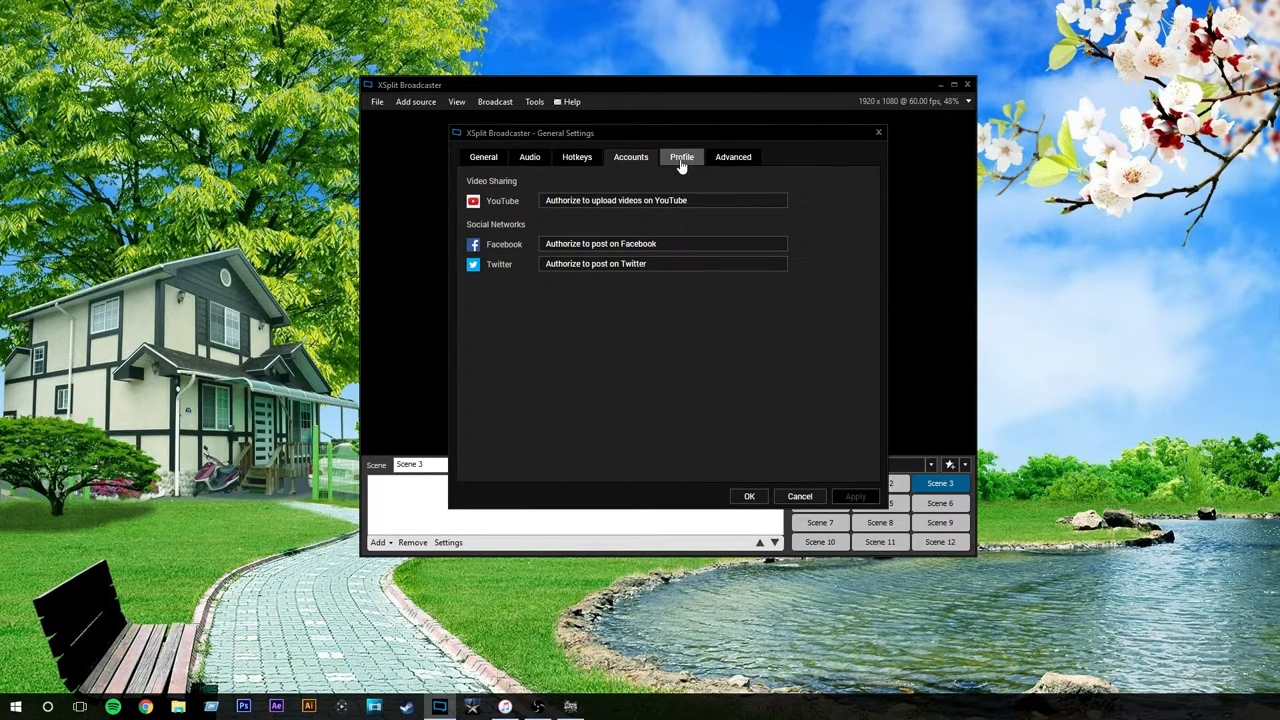
click(732, 156)
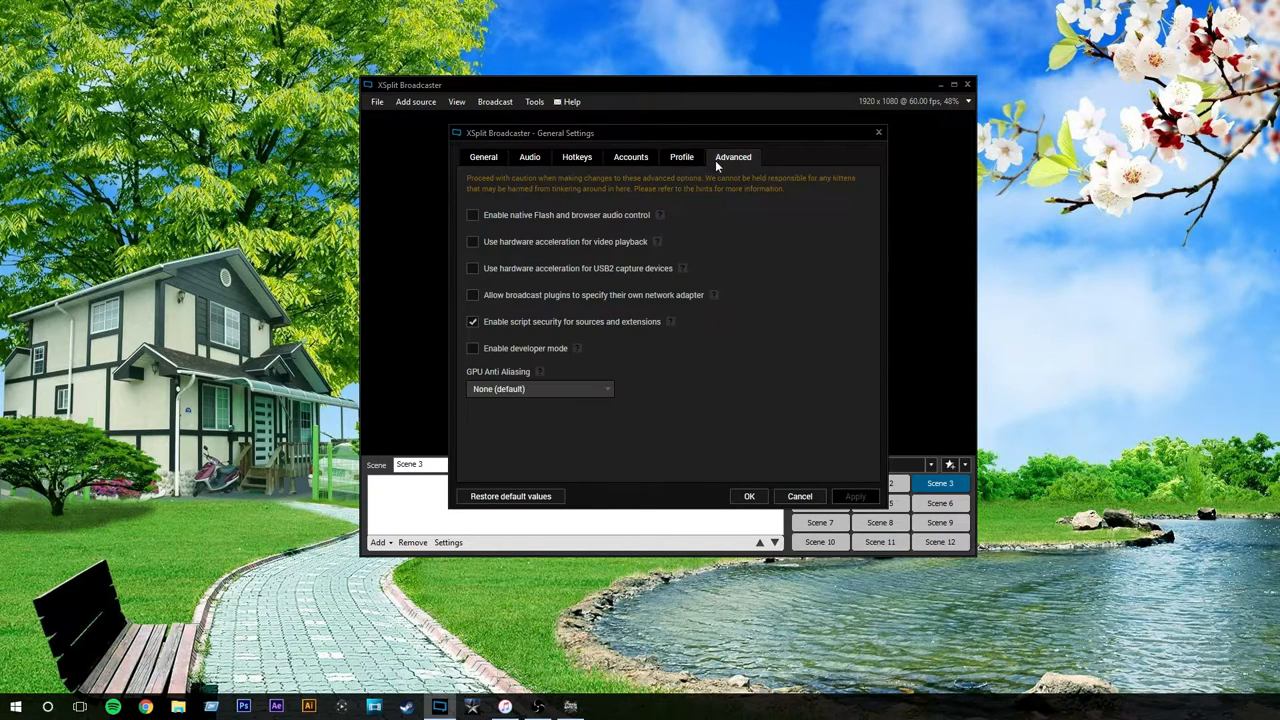
mouse_move(548, 388)
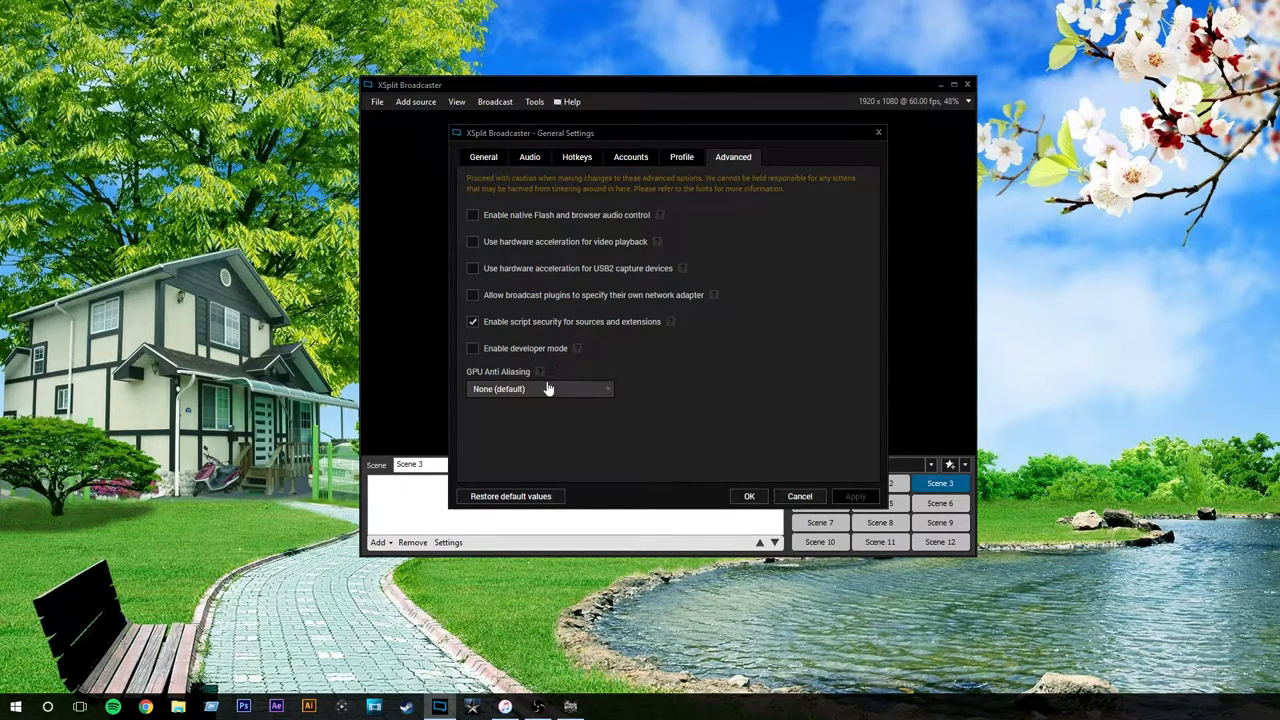
mouse_move(564, 252)
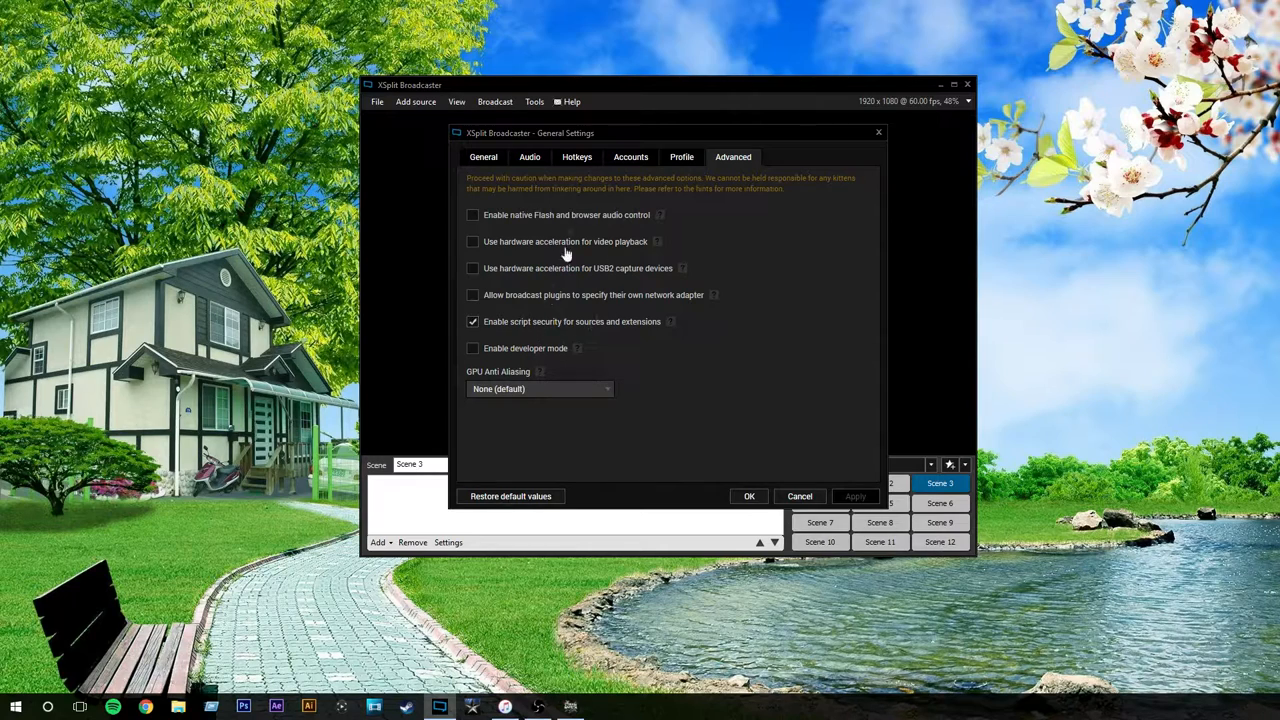
click(528, 156)
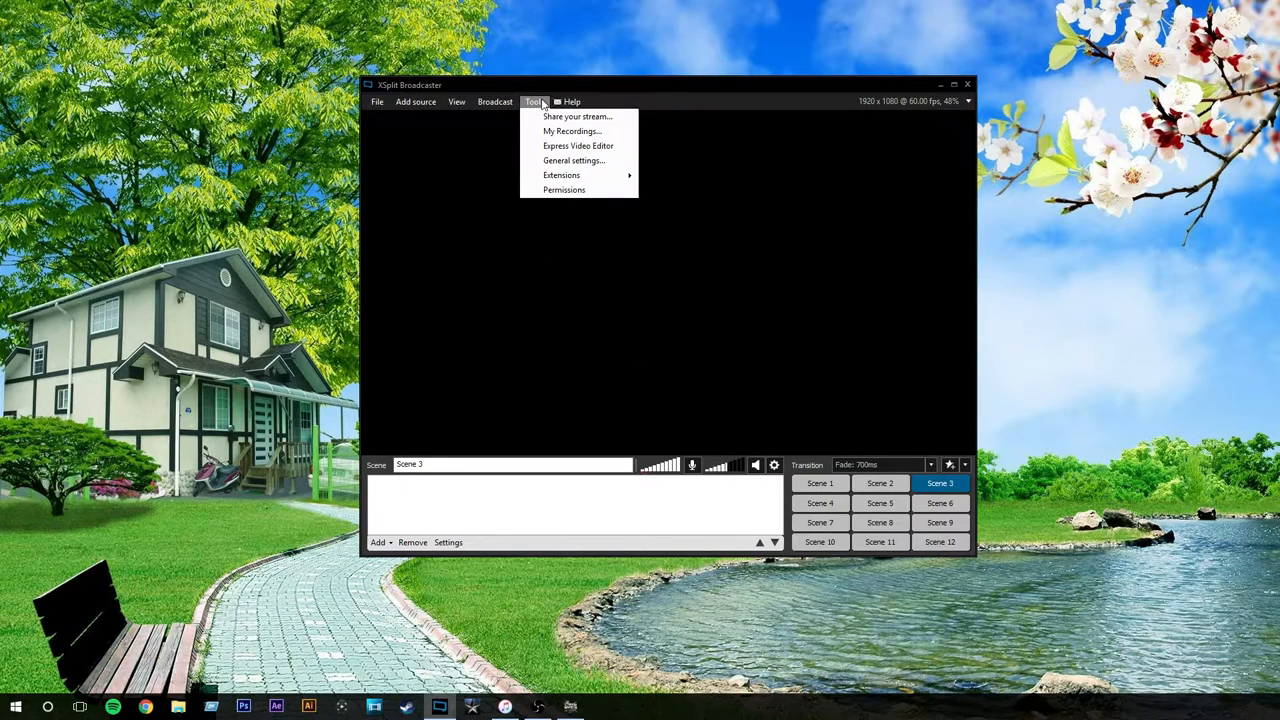
Step: Browse the View and Add source menus, then show the Broadcast channel list again
click(456, 100)
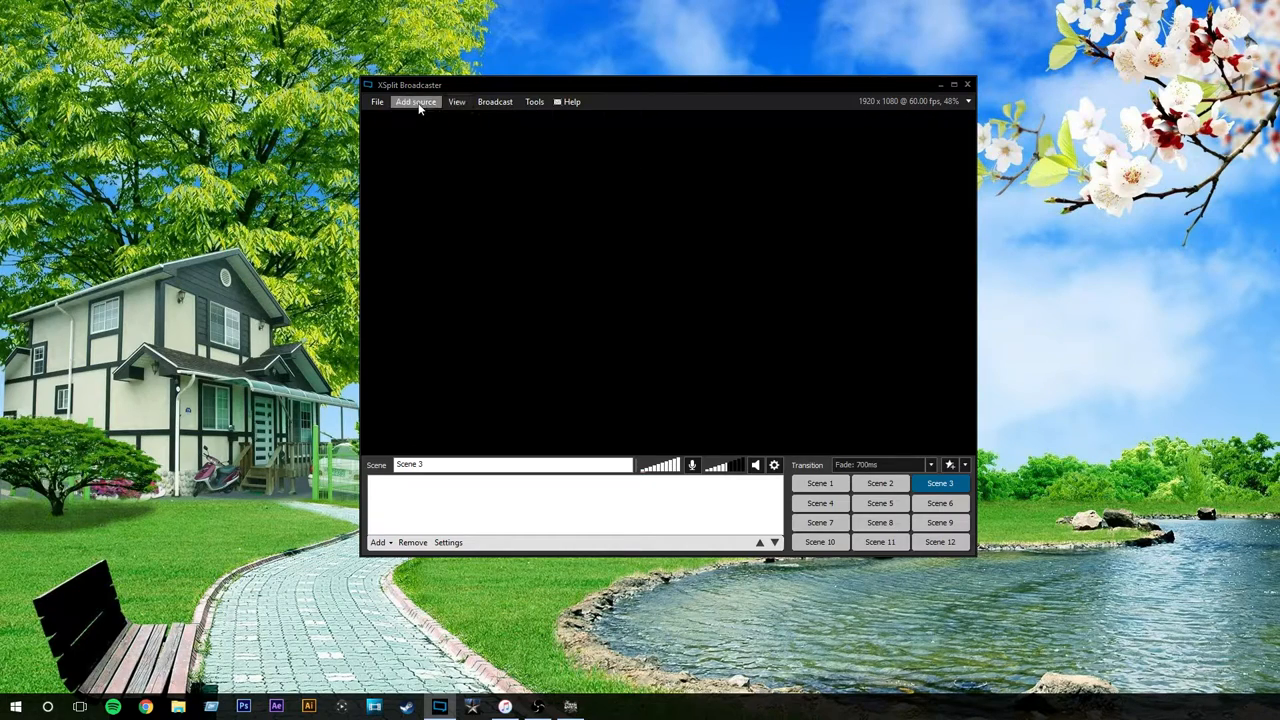
click(456, 100)
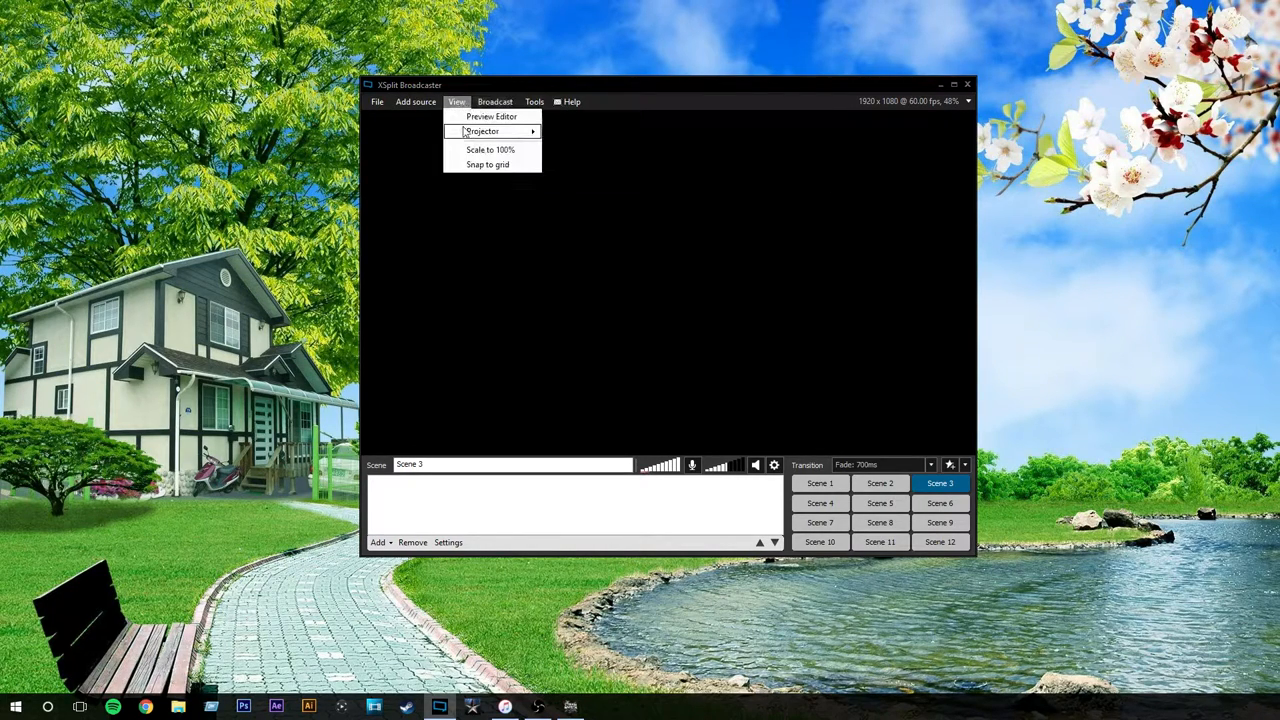
mouse_move(484, 132)
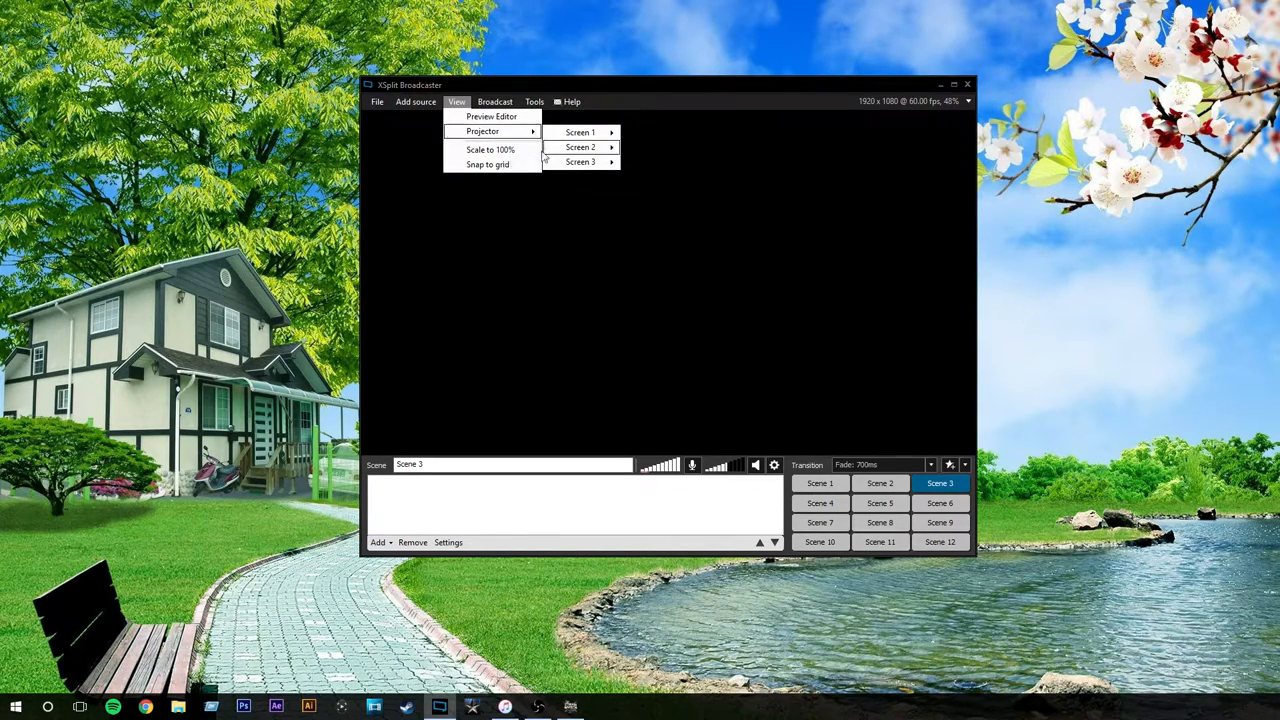
mouse_move(492, 116)
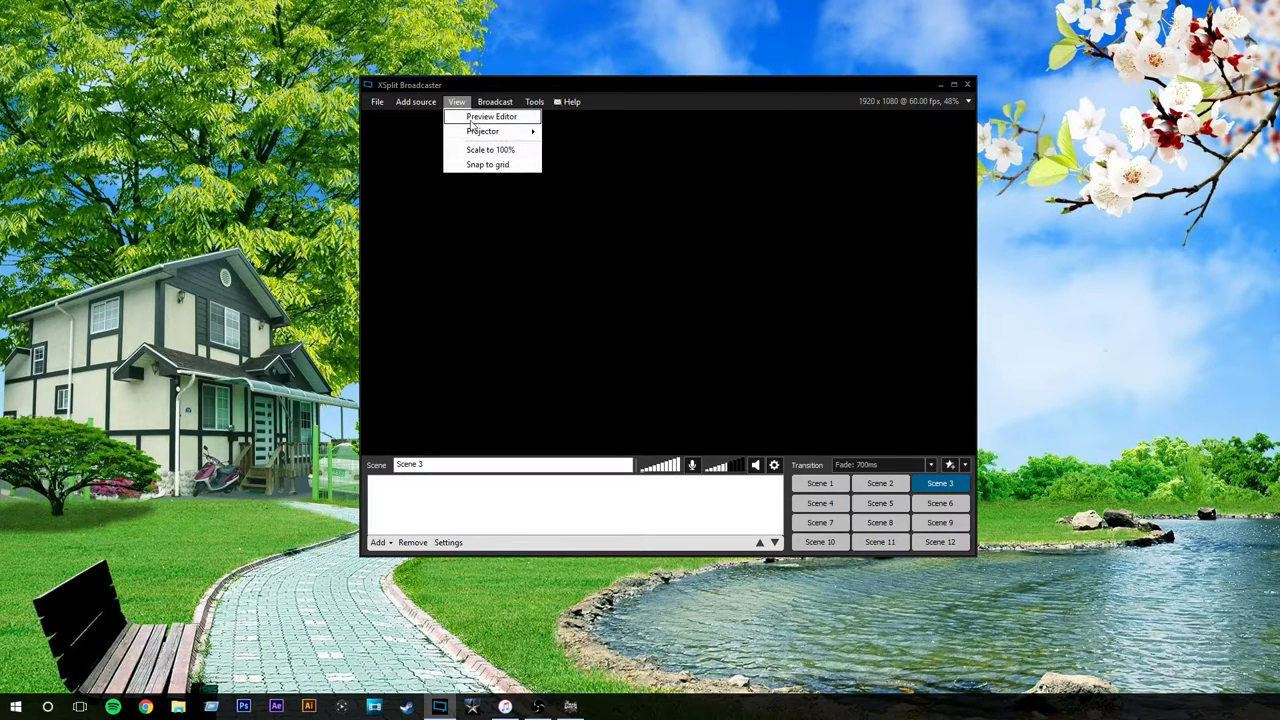
click(416, 100)
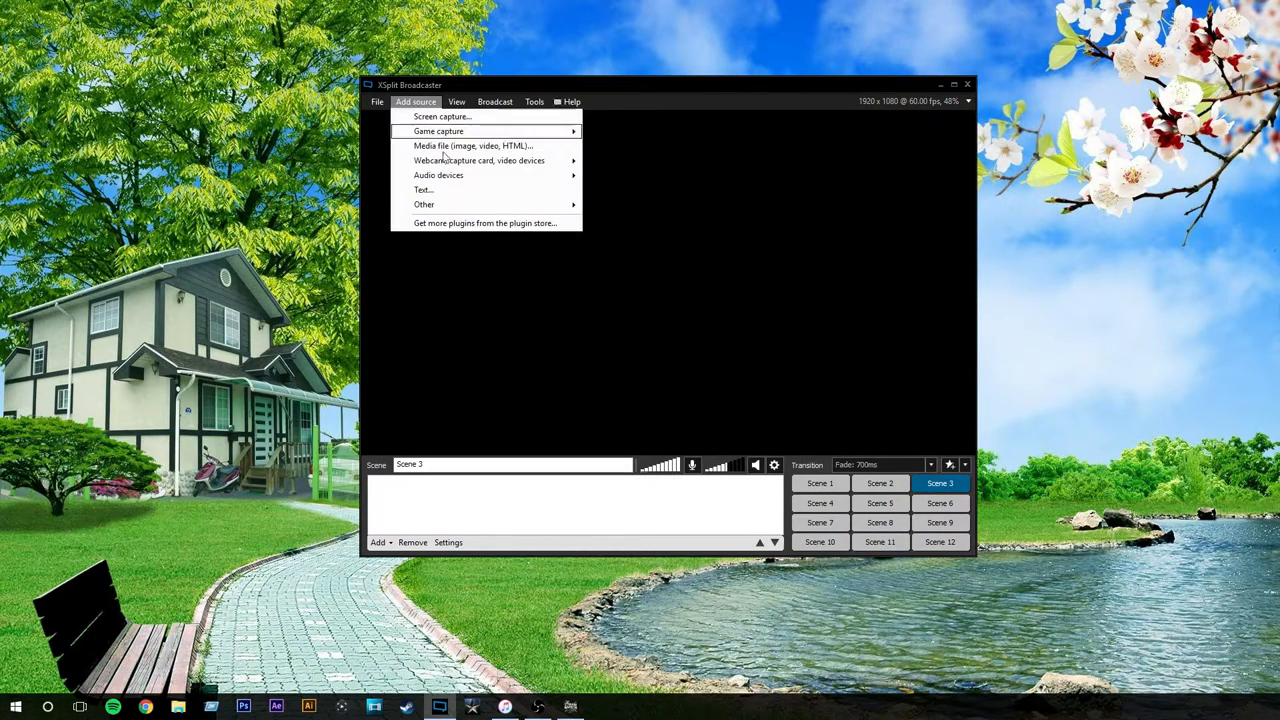
click(378, 542)
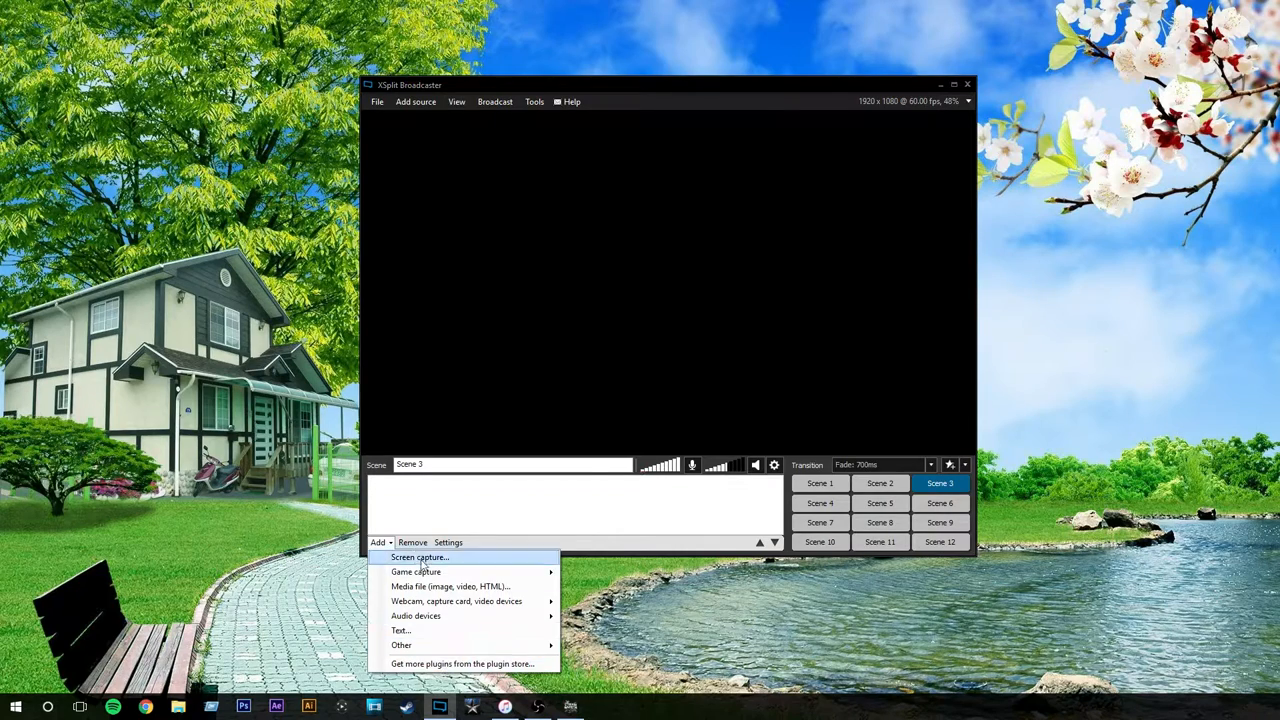
mouse_move(416, 572)
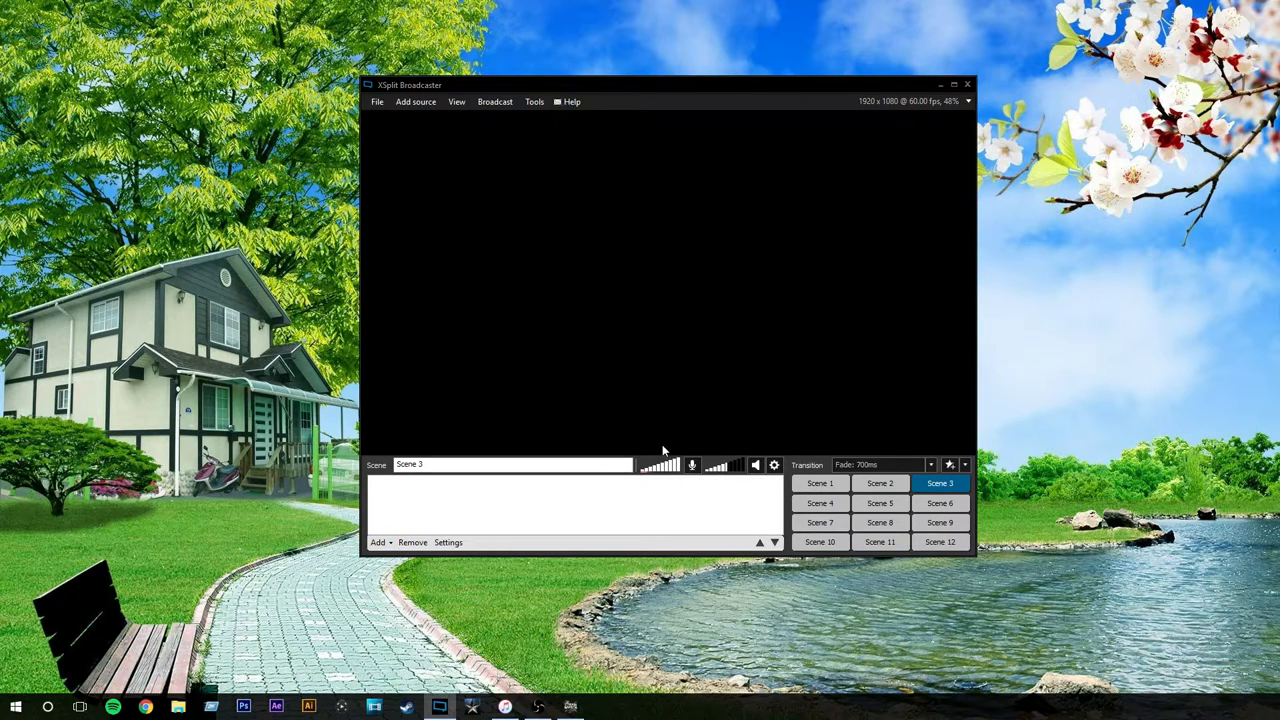
click(496, 100)
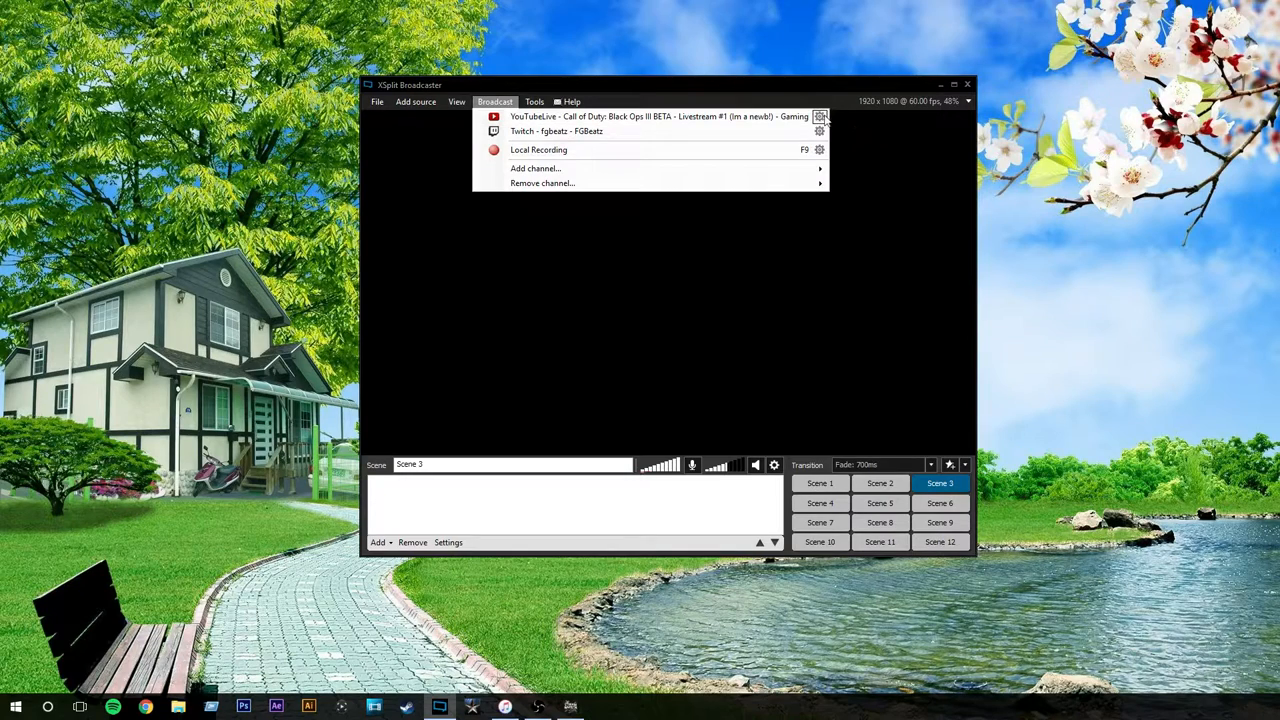
Step: Bring up the YouTube Live Properties window and reposition it
click(820, 116)
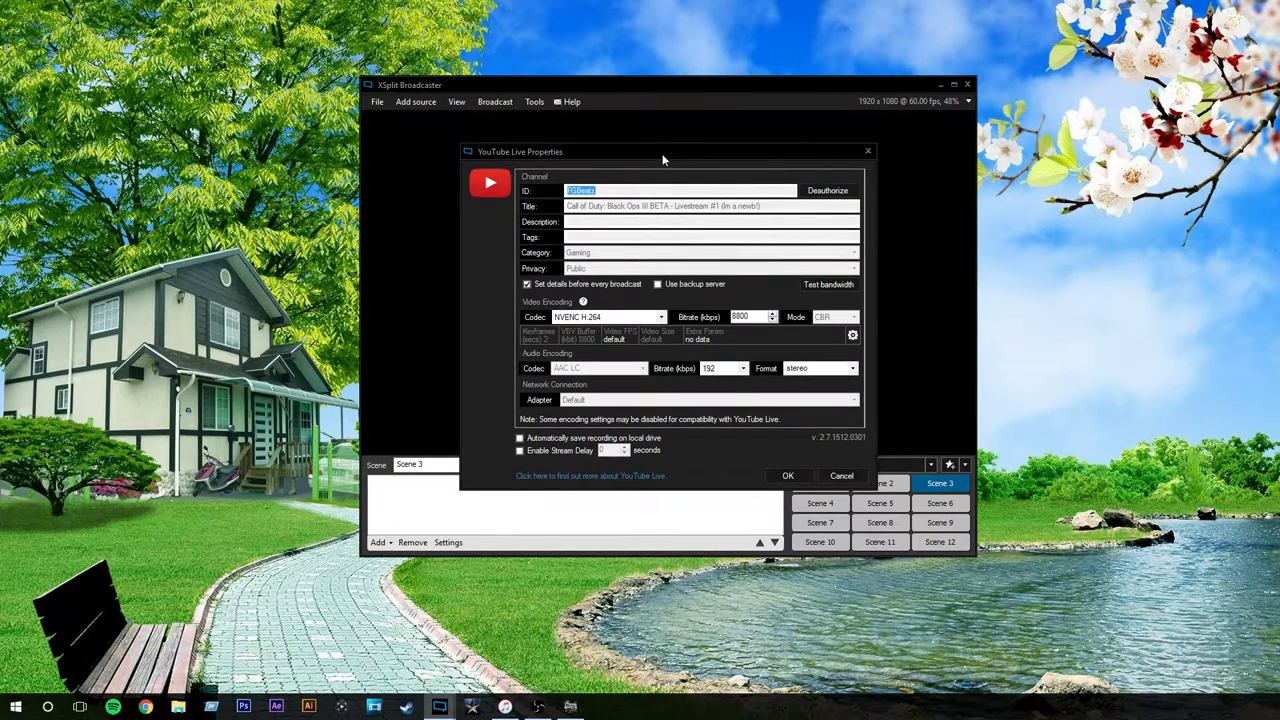
drag(662, 152, 660, 124)
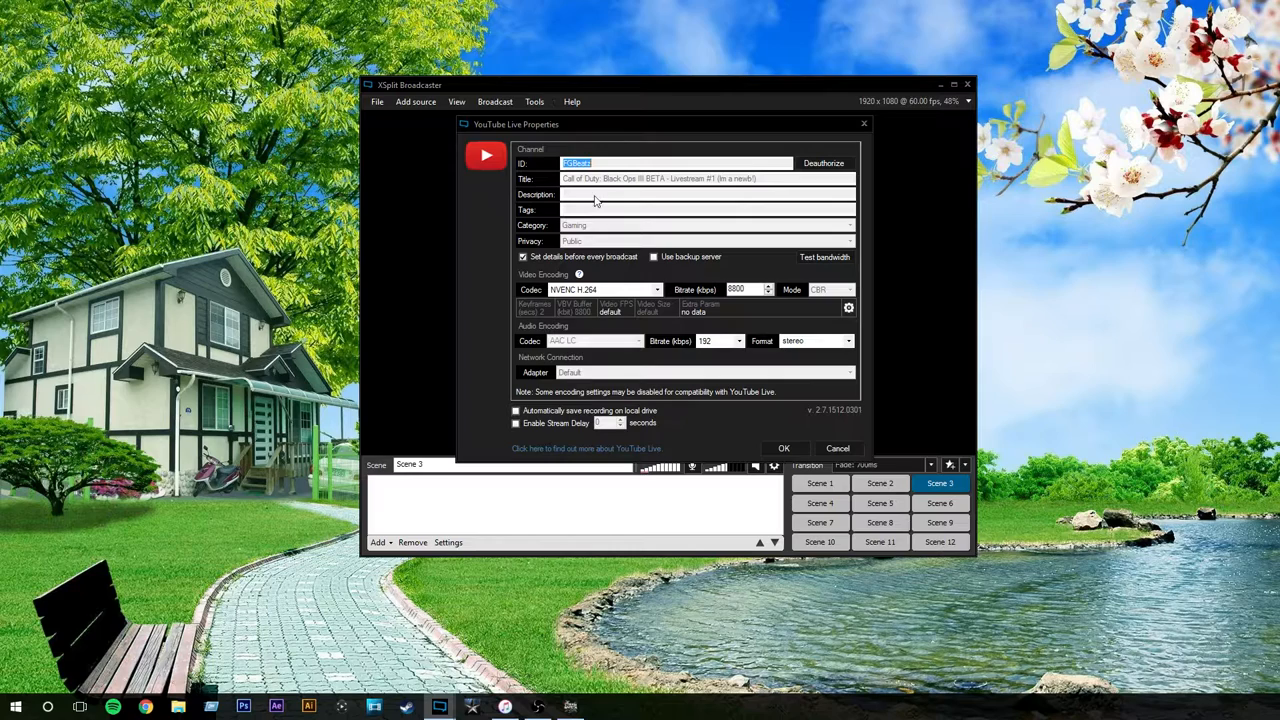
mouse_move(590, 198)
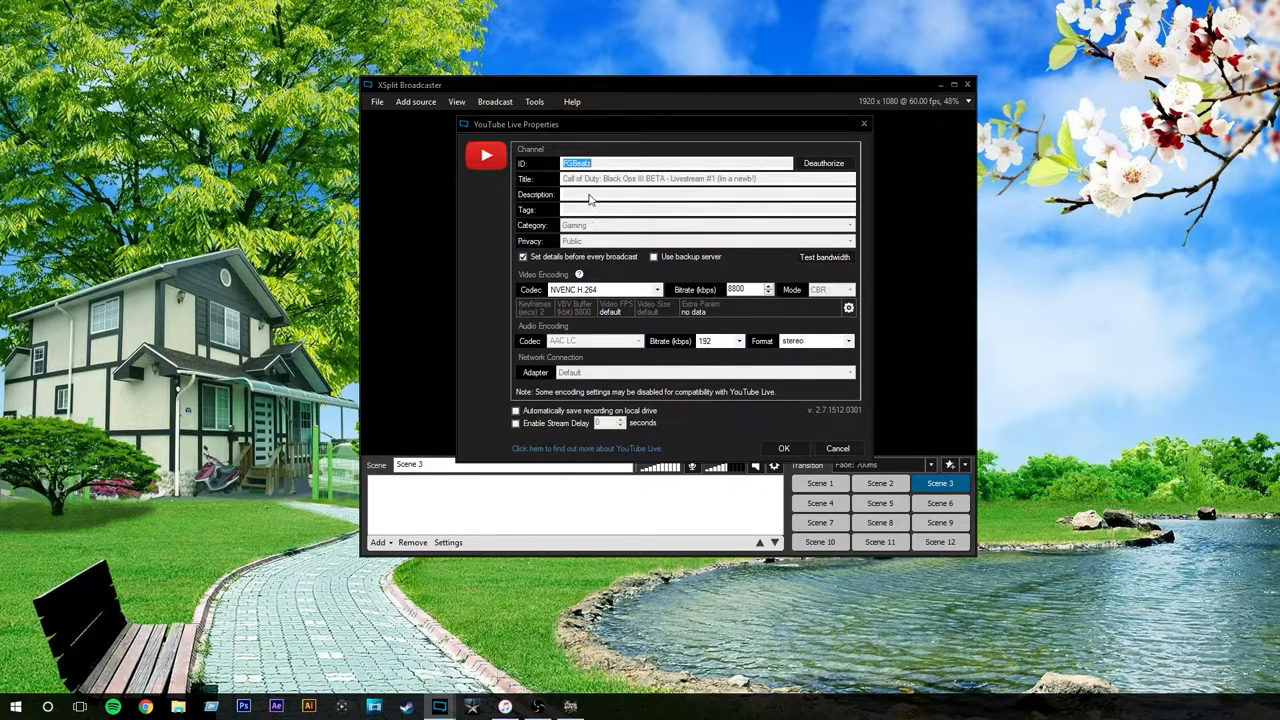
mouse_move(604, 224)
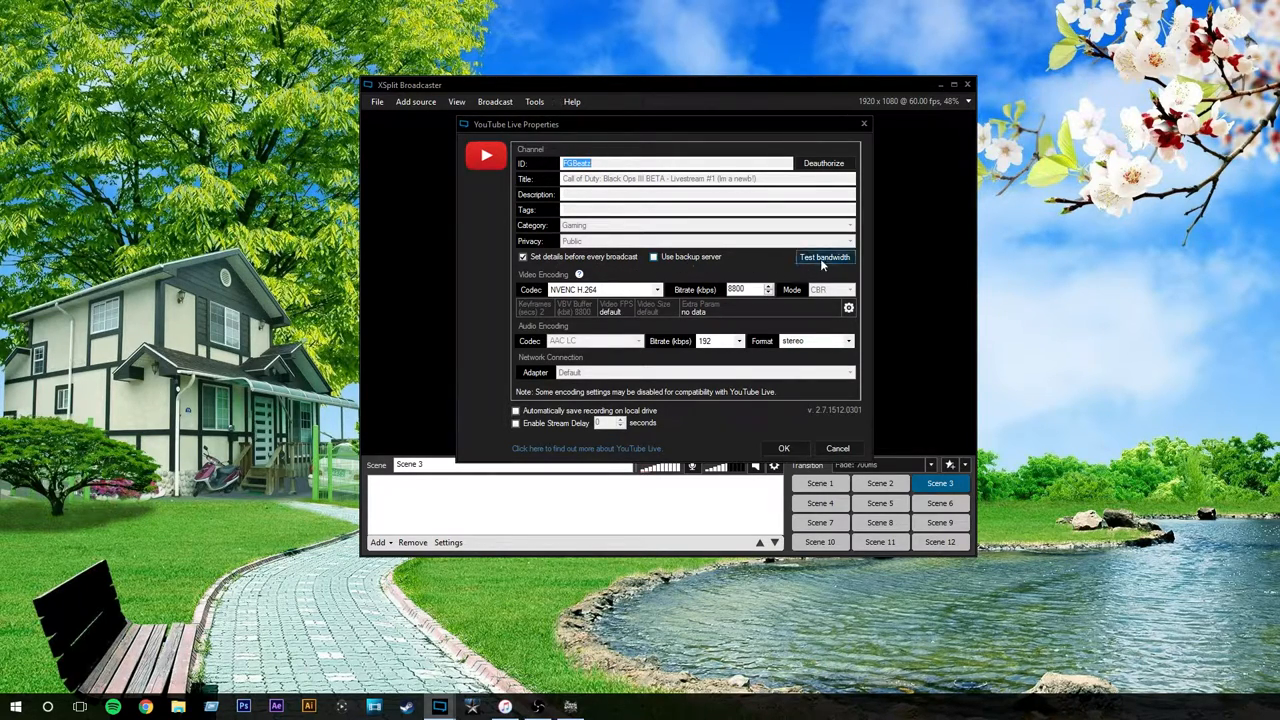
Step: Run the YouTube Live bandwidth test, view the detailed results, then close the tester
click(824, 256)
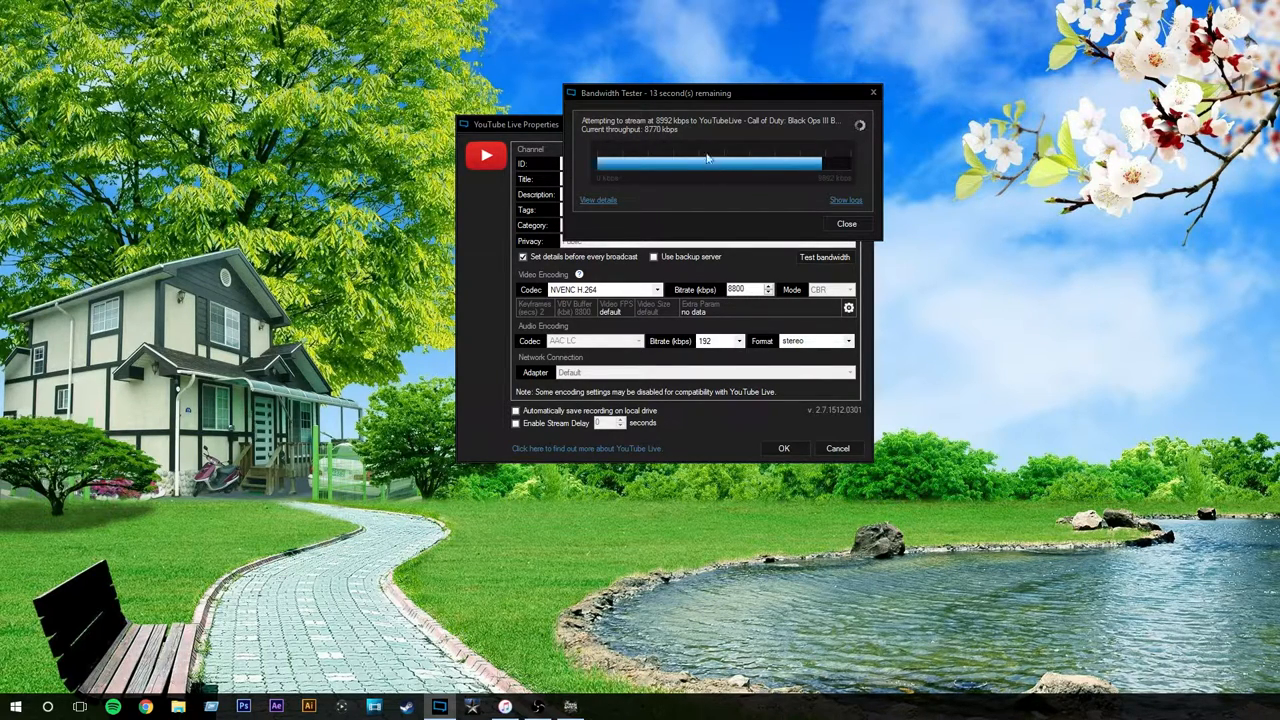
click(846, 200)
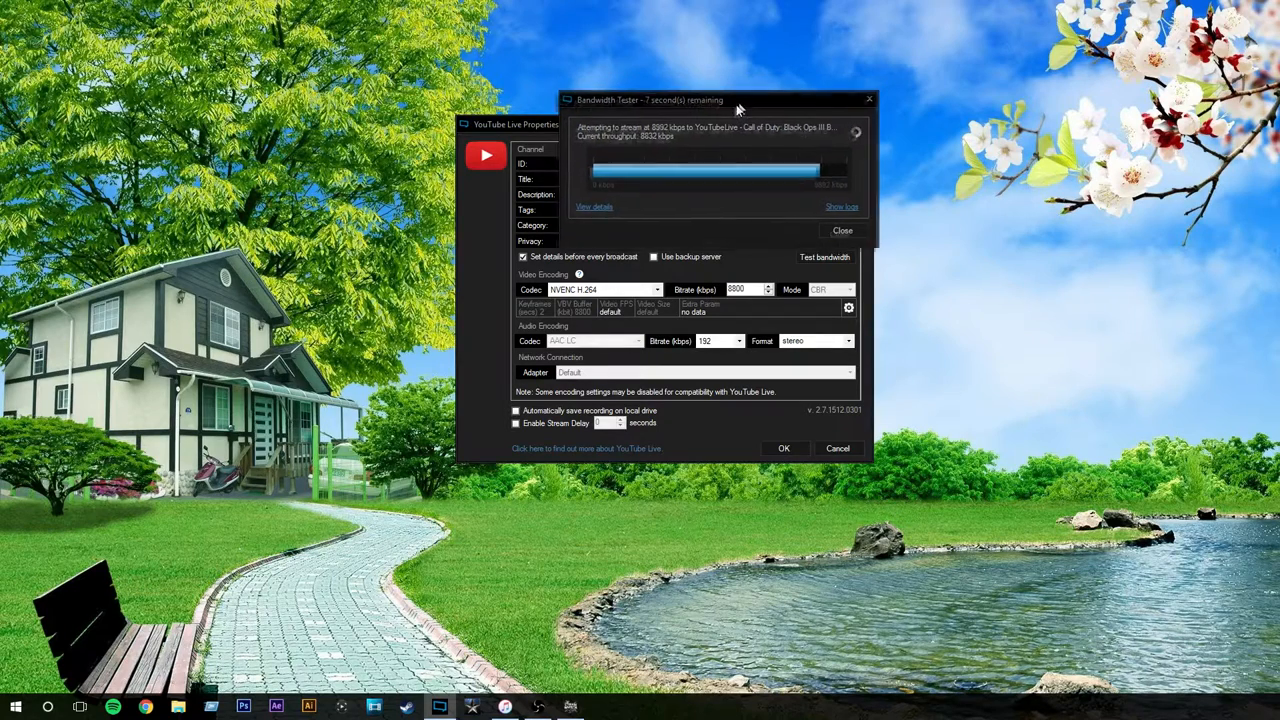
drag(720, 100, 704, 110)
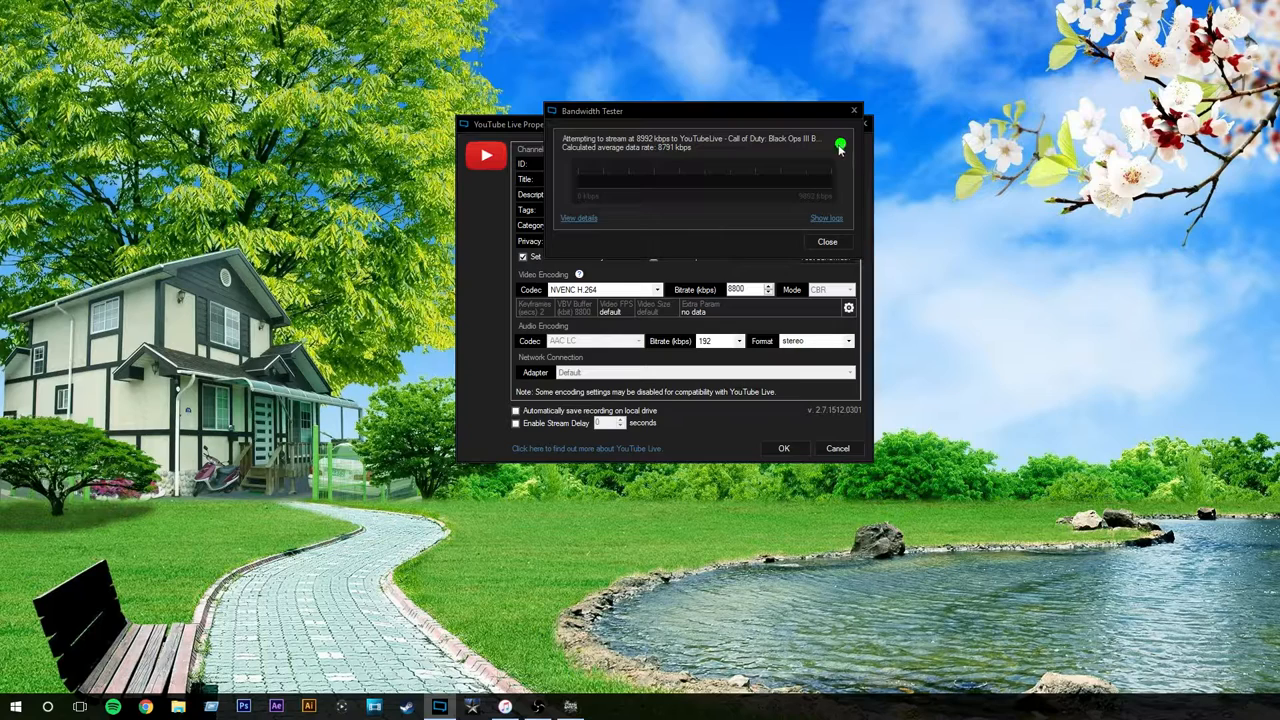
click(580, 218)
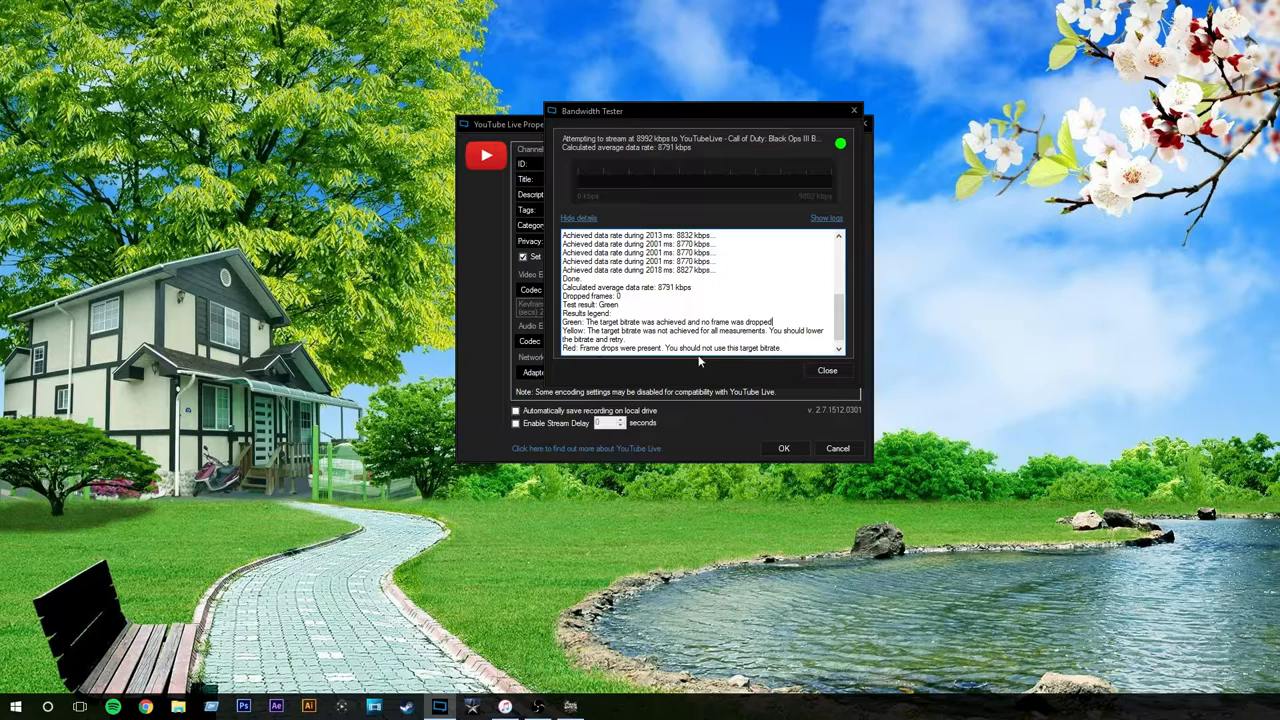
click(828, 370)
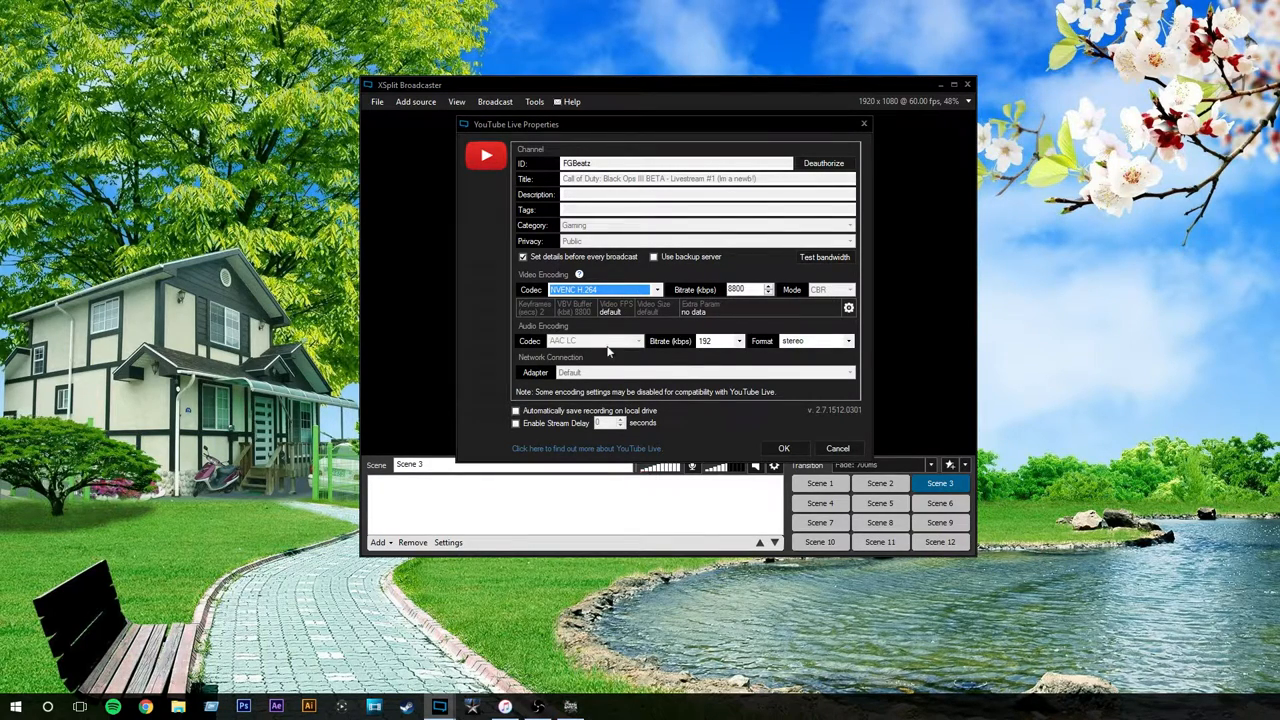
Step: Check the stereo audio format, then save and close the YouTube Live properties
click(716, 340)
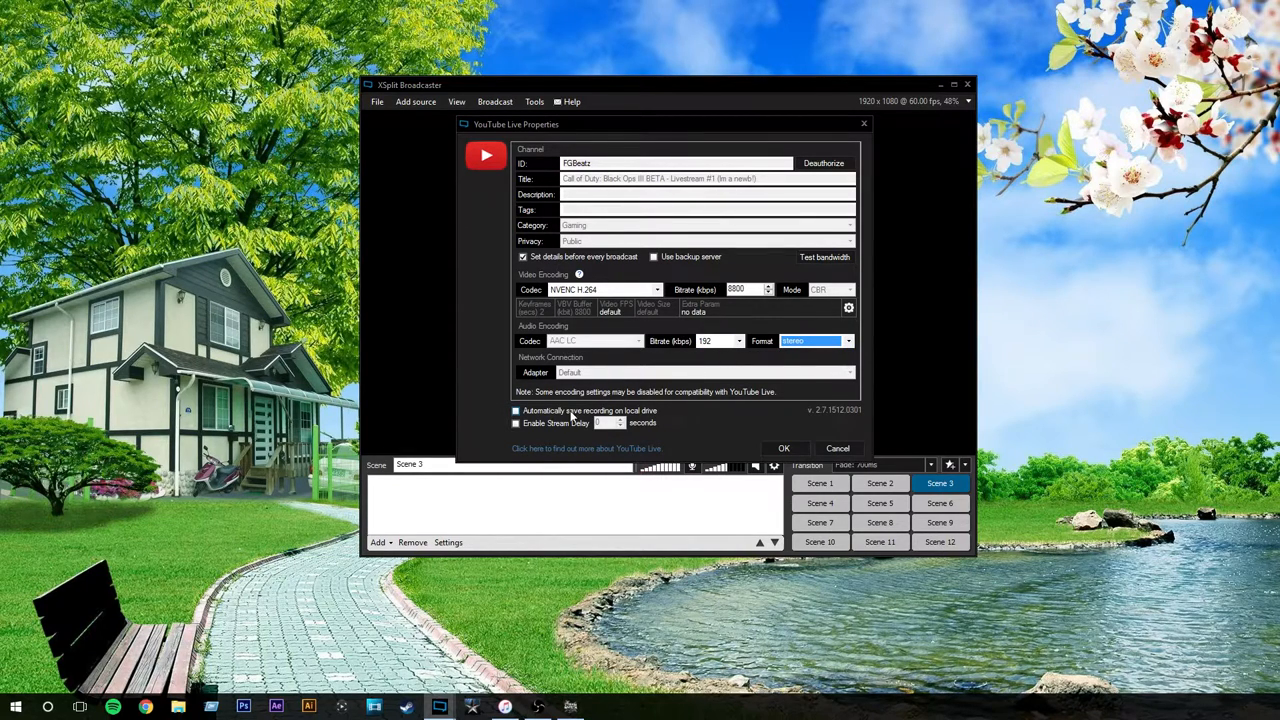
mouse_move(570, 412)
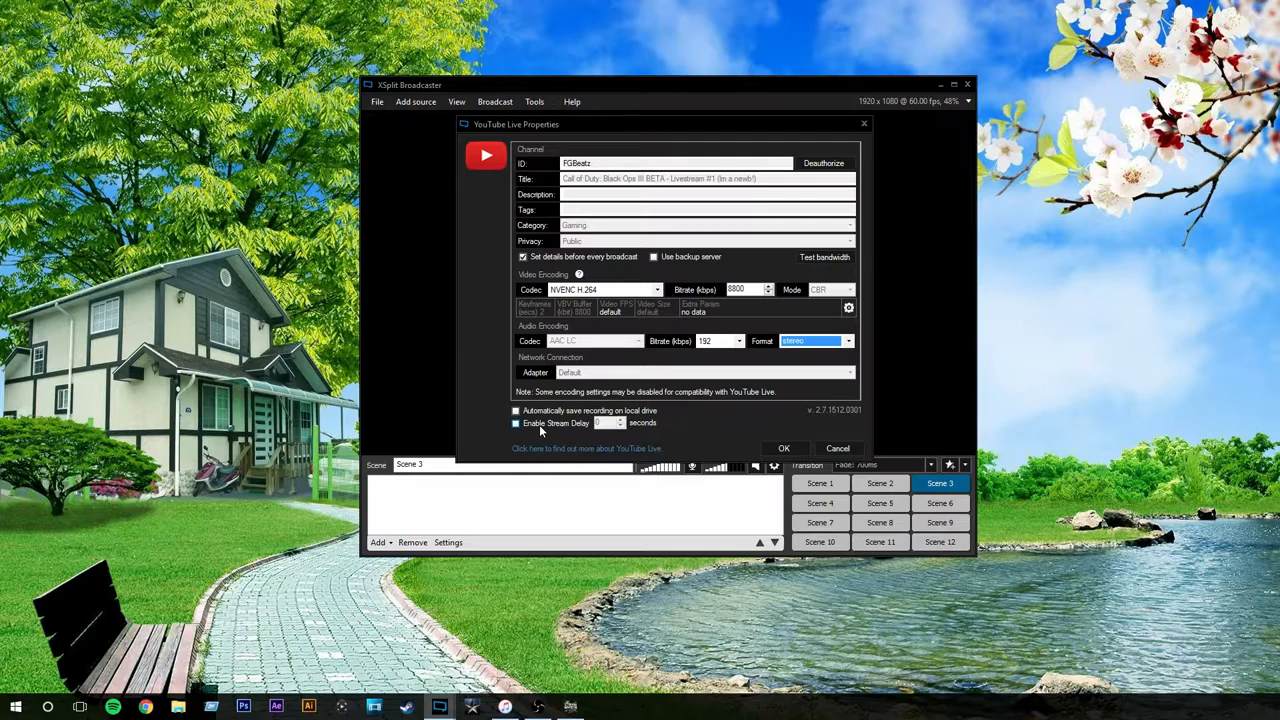
mouse_move(658, 442)
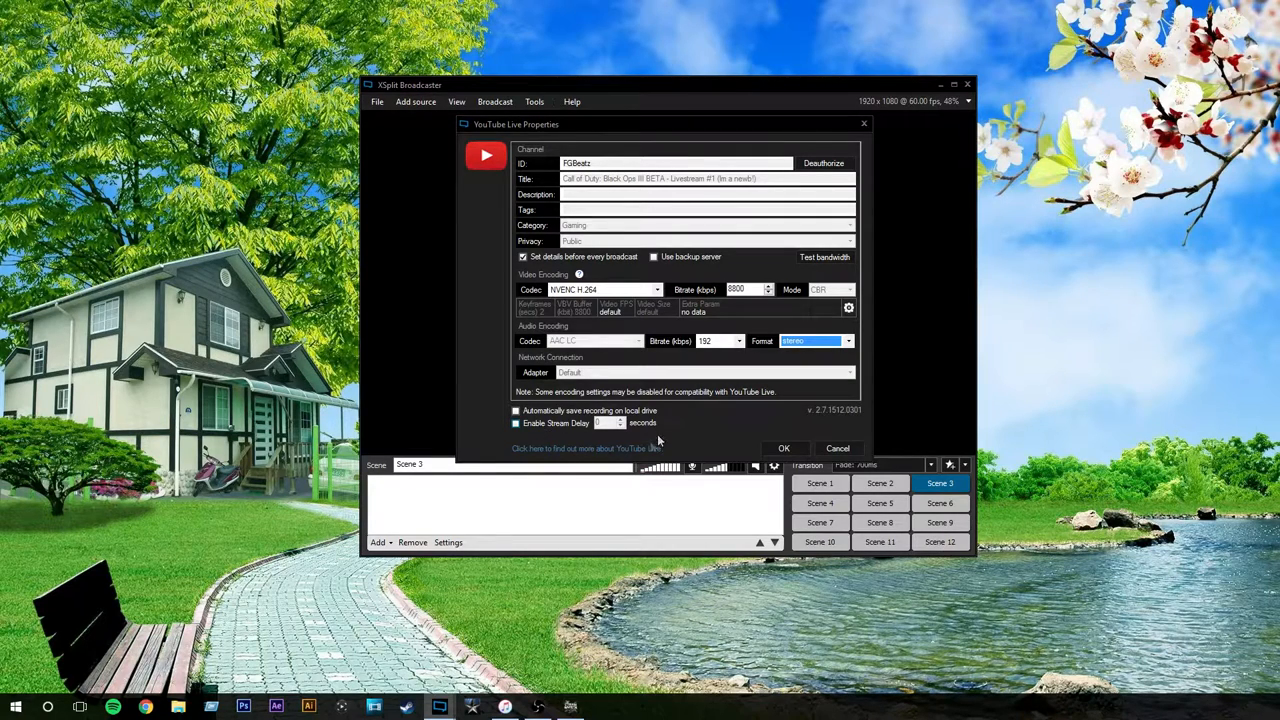
mouse_move(816, 420)
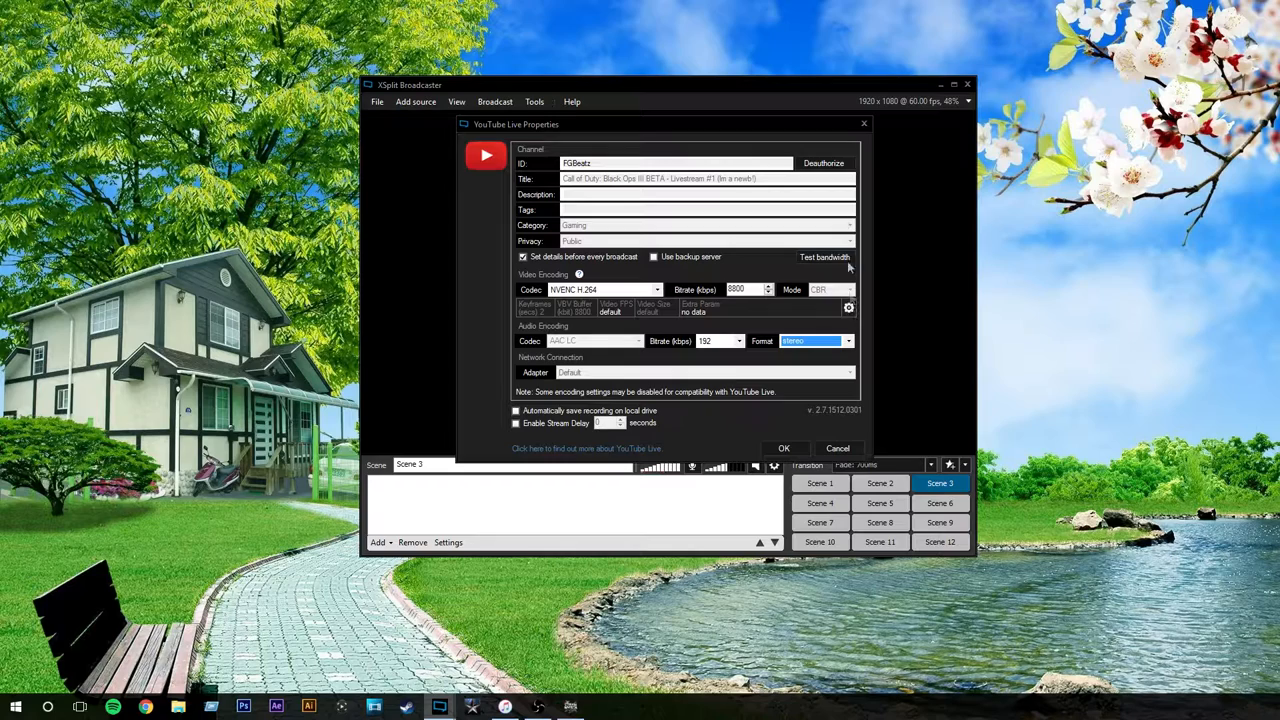
click(838, 448)
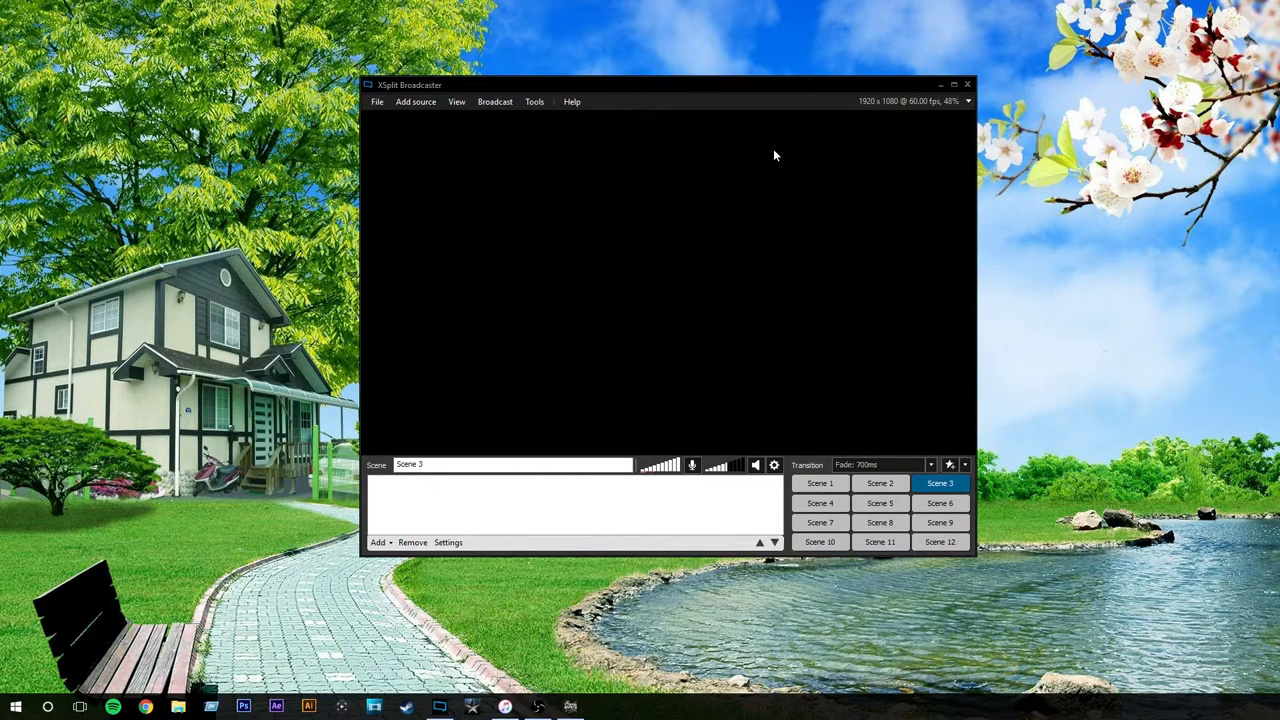